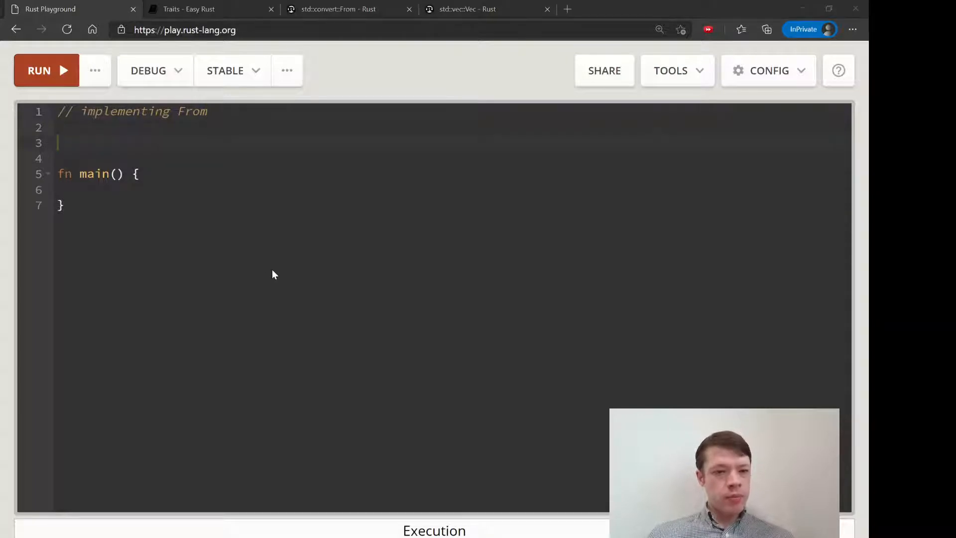
Write #[derive(Debug)] struct City with name: String and population: u32 fields.
type("#")
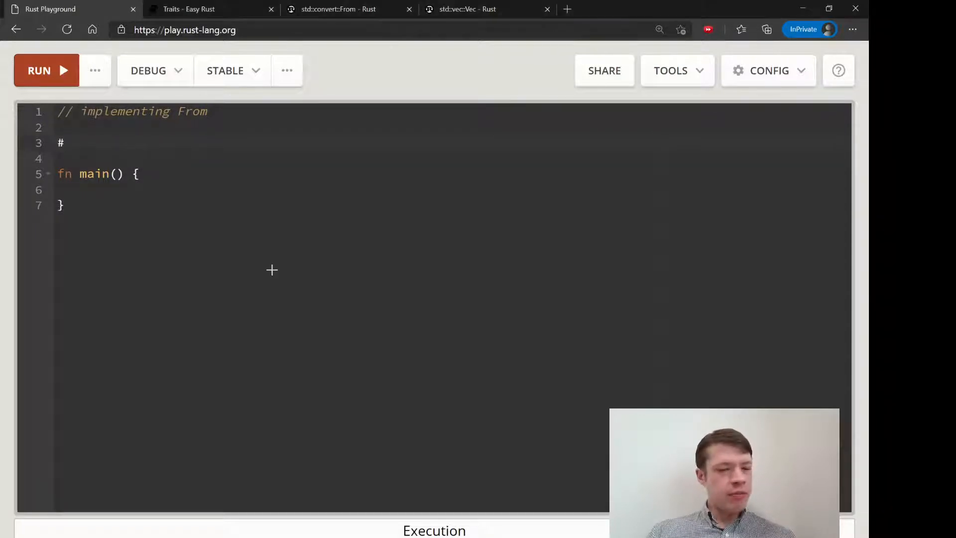
type("[derive()]")
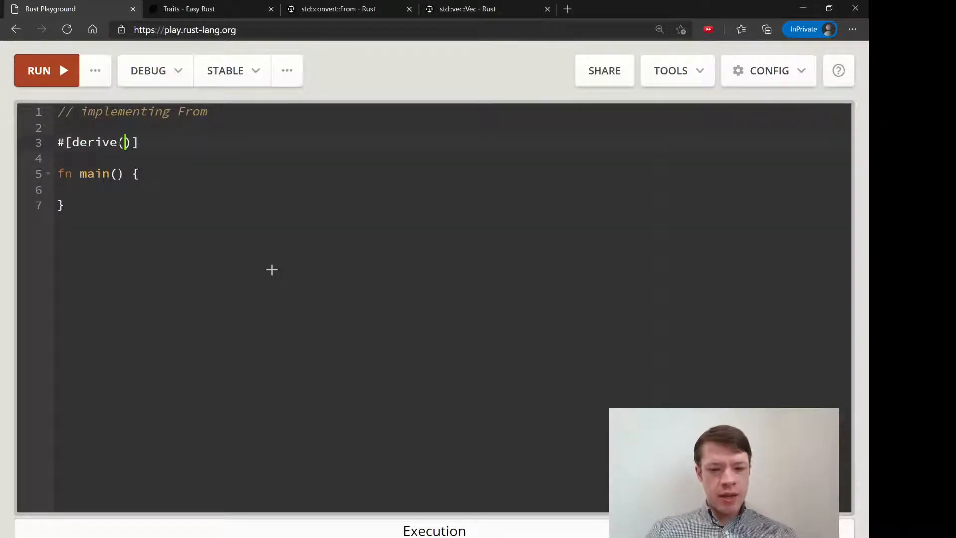
type("Debug")
type("struc")
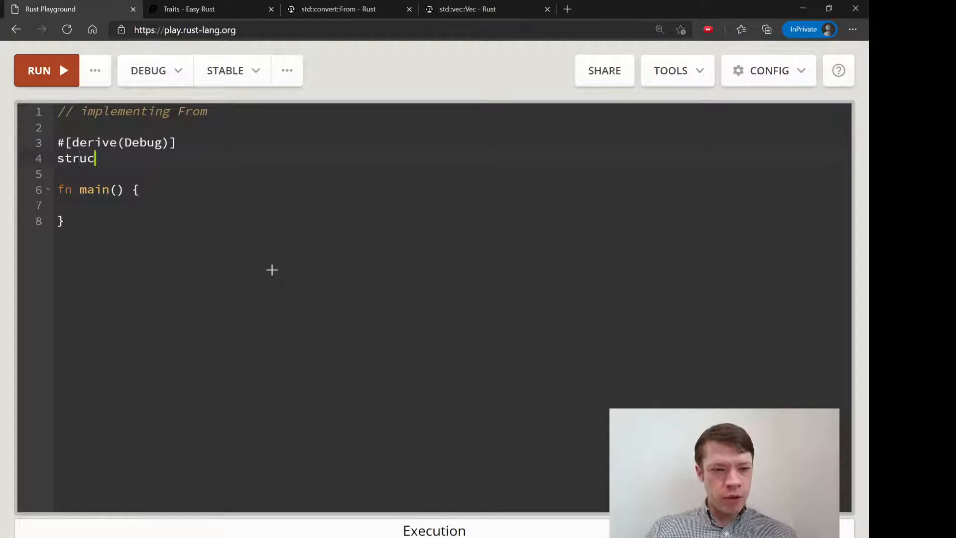
type("City {")
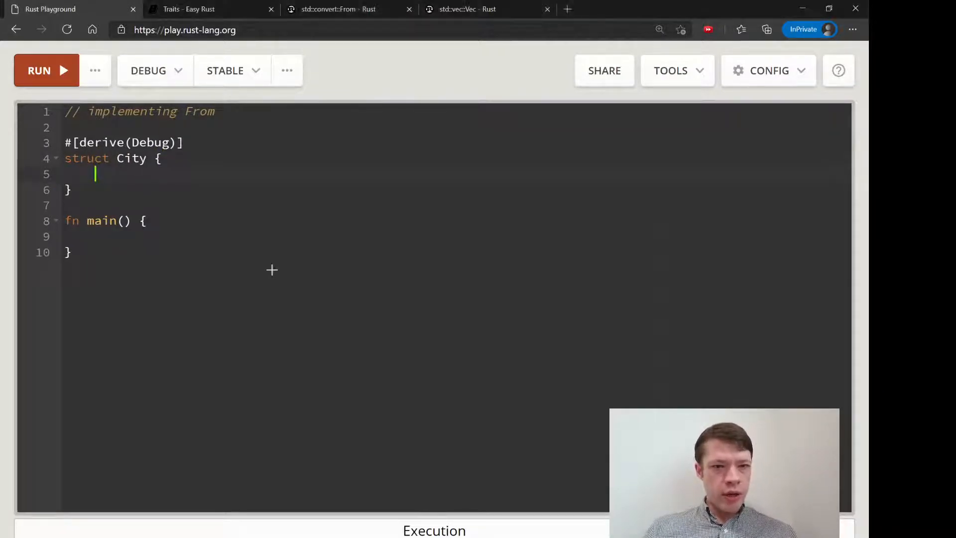
type("name: String,")
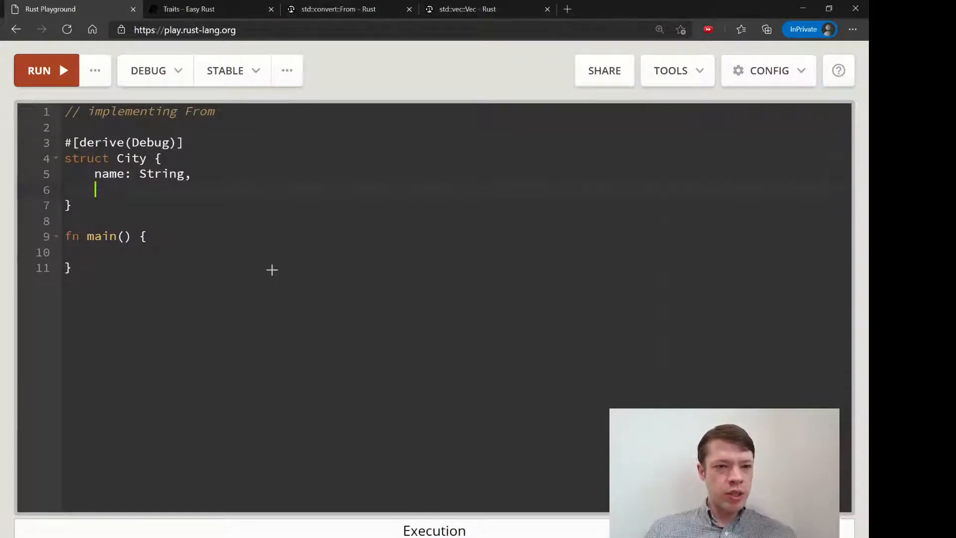
type("populat")
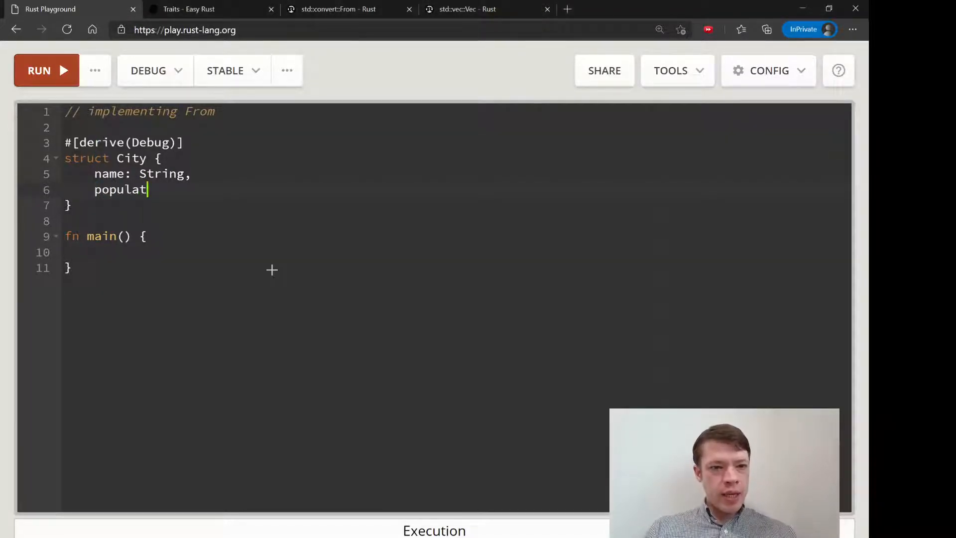
type("ion:")
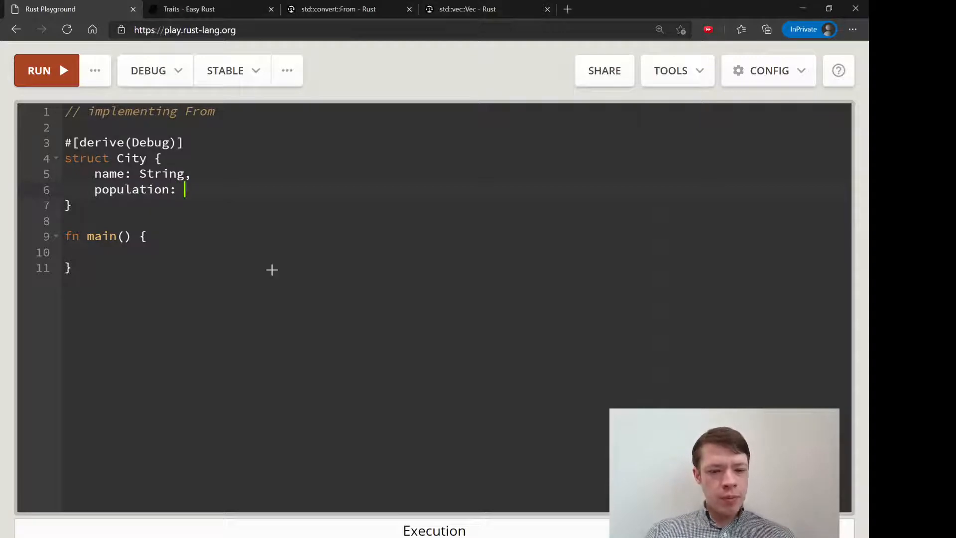
type("u32,")
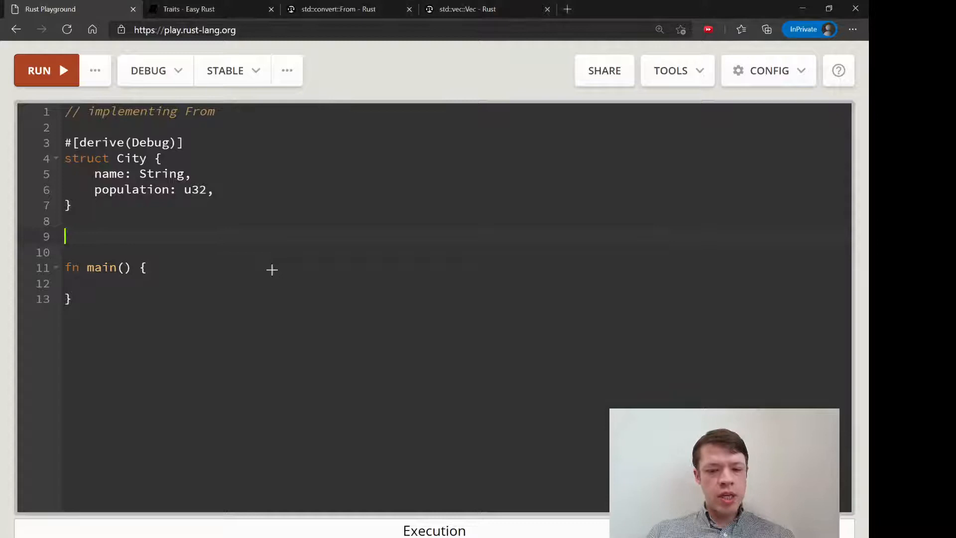
Write impl City with fn new(name: &str, population: u32) signature.
type("impl City {")
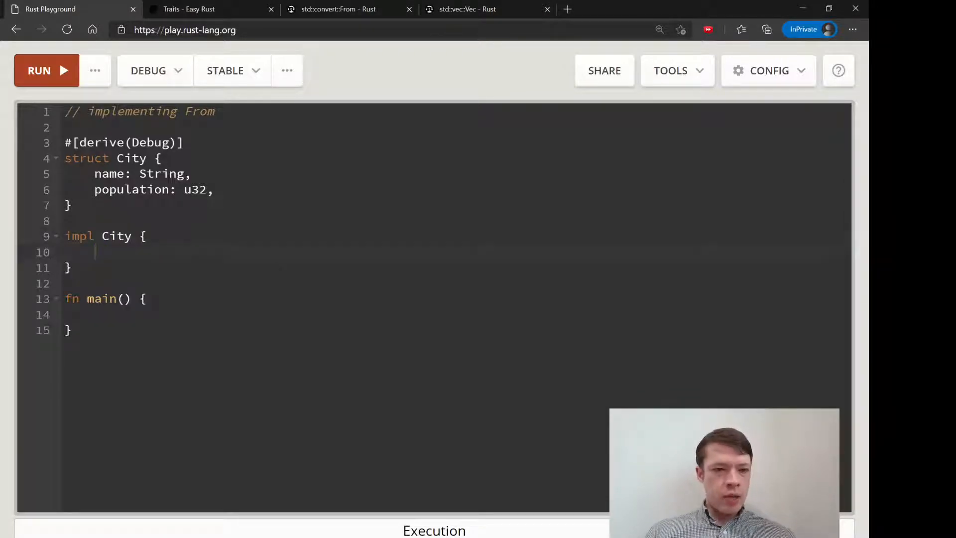
type("fn new")
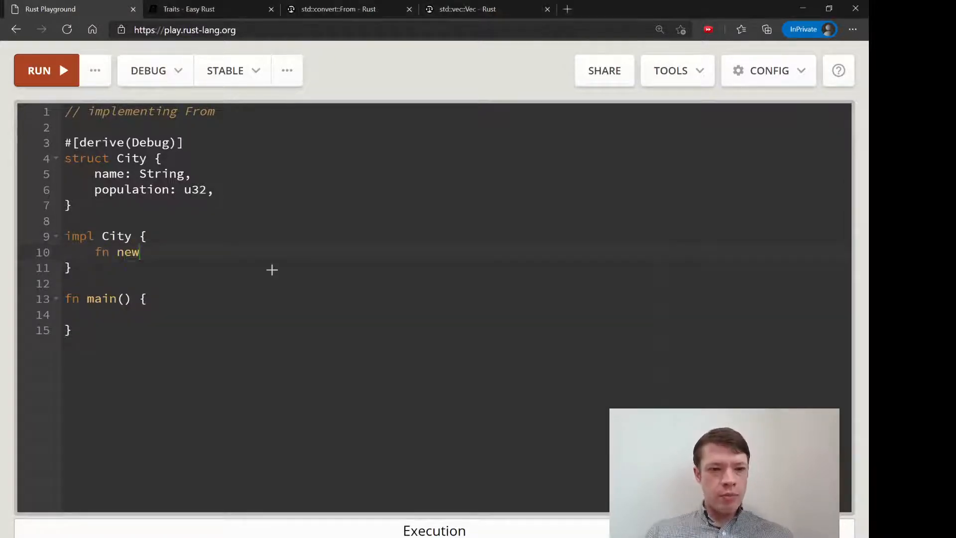
type("(&")
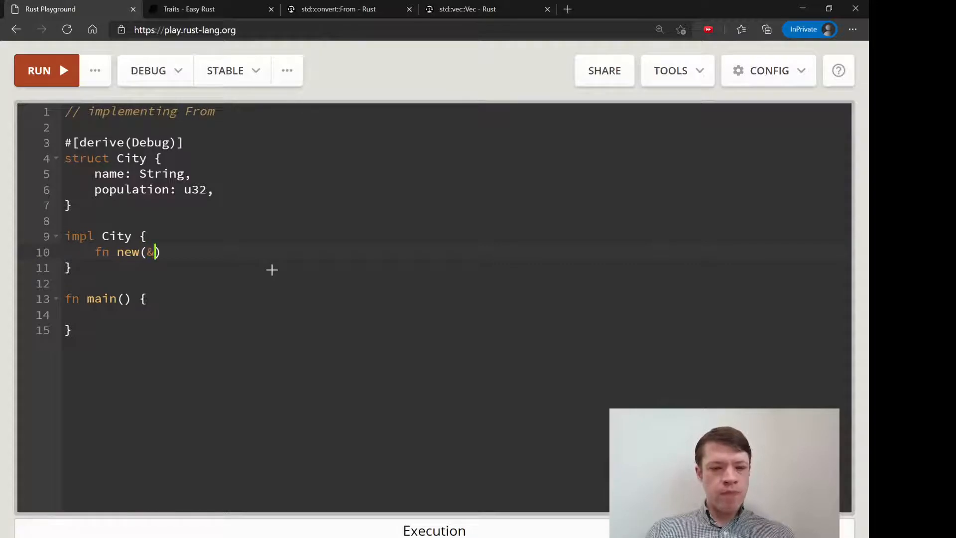
type("s")
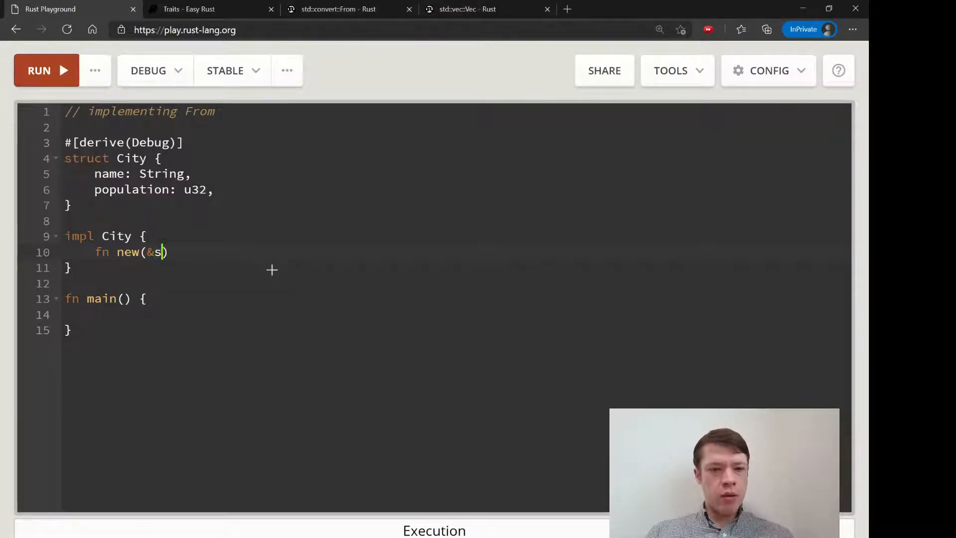
type("tr, popu")
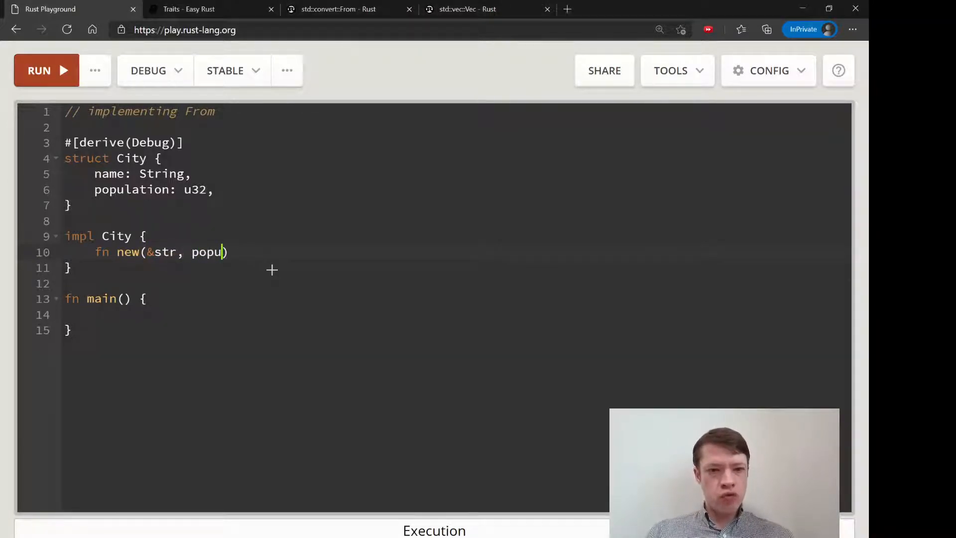
type("lation:")
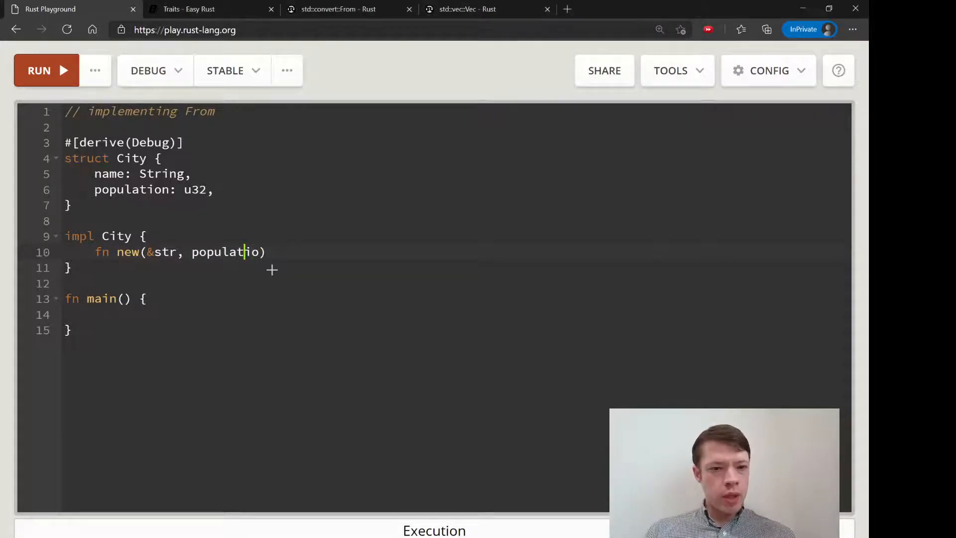
type("name:")
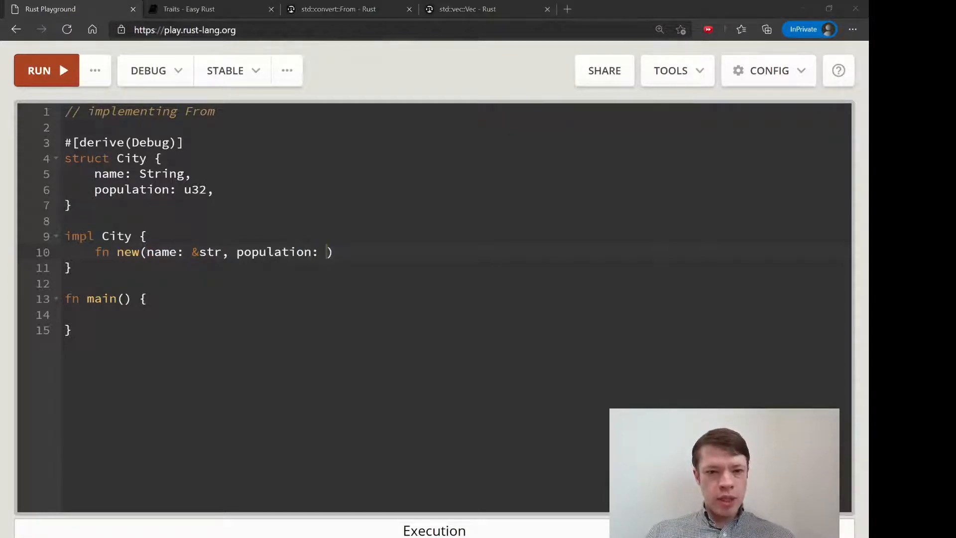
type("u32")
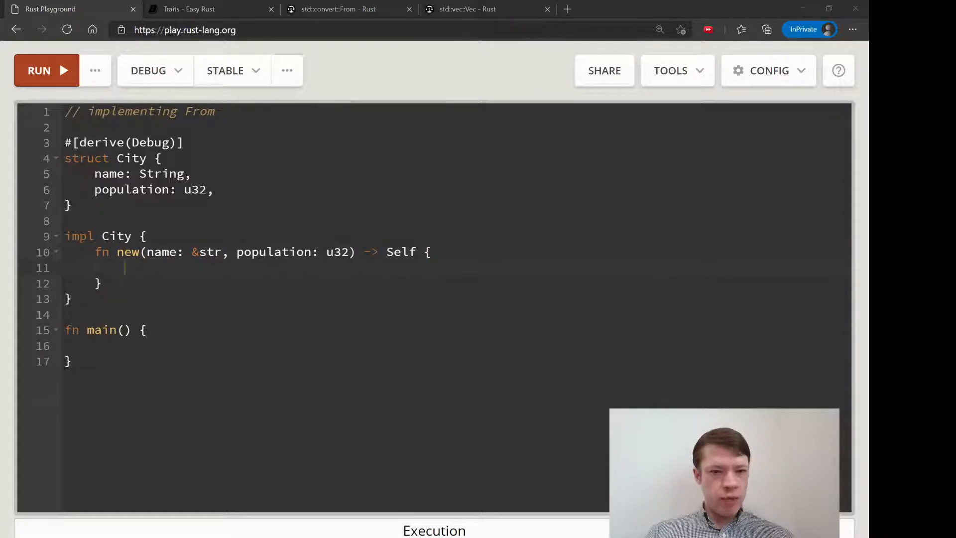
Fill the constructor body as Self { name: name.to_string(), population } using field shorthand.
type("Self {")
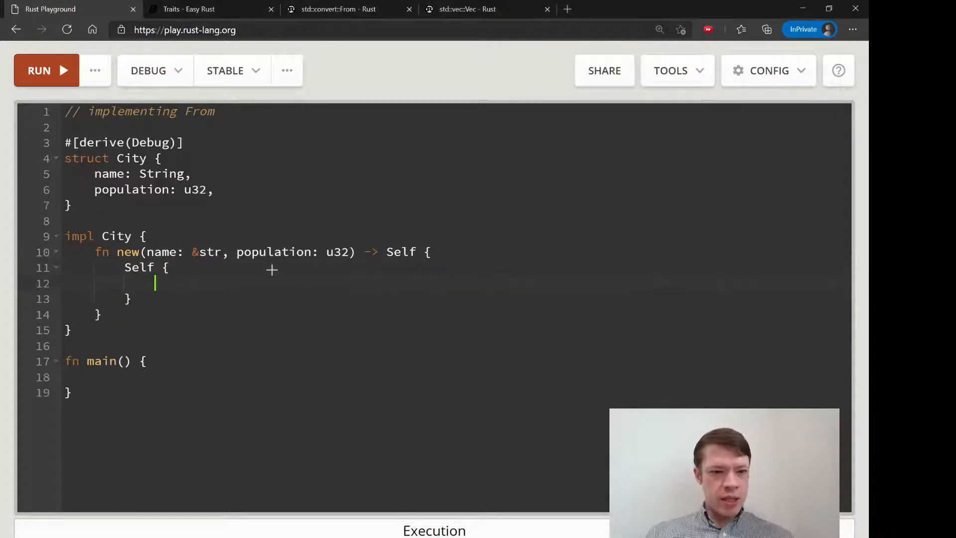
type("name: nam.")
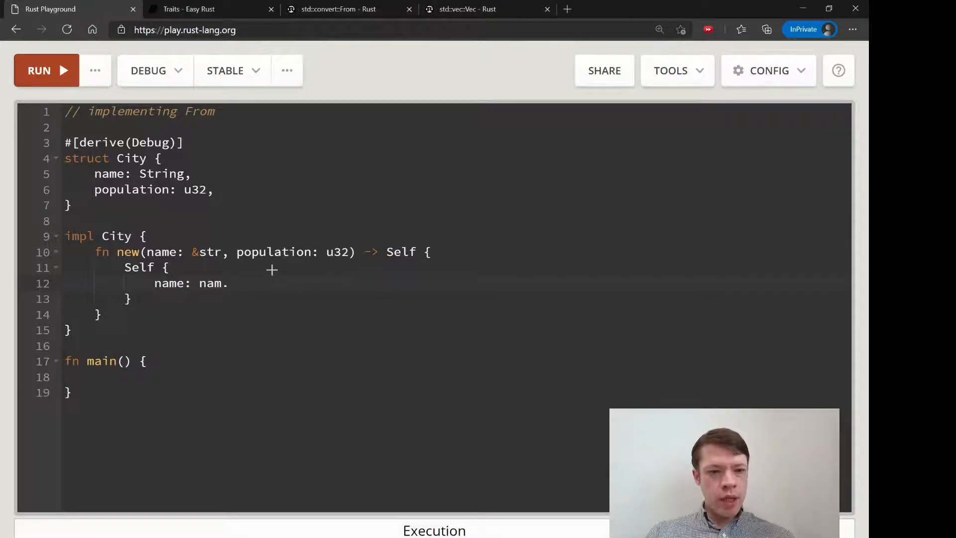
type("e.to_string(),")
type("po")
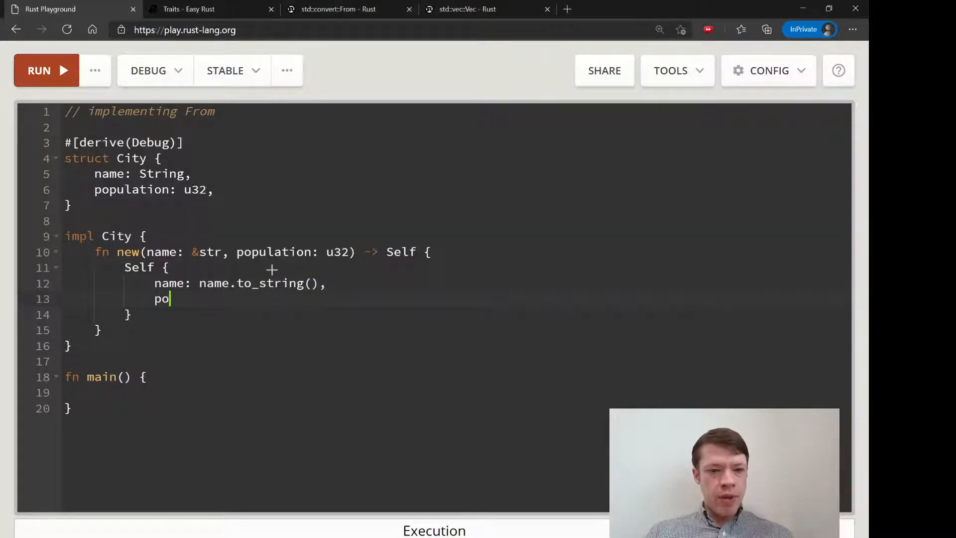
type("pulation")
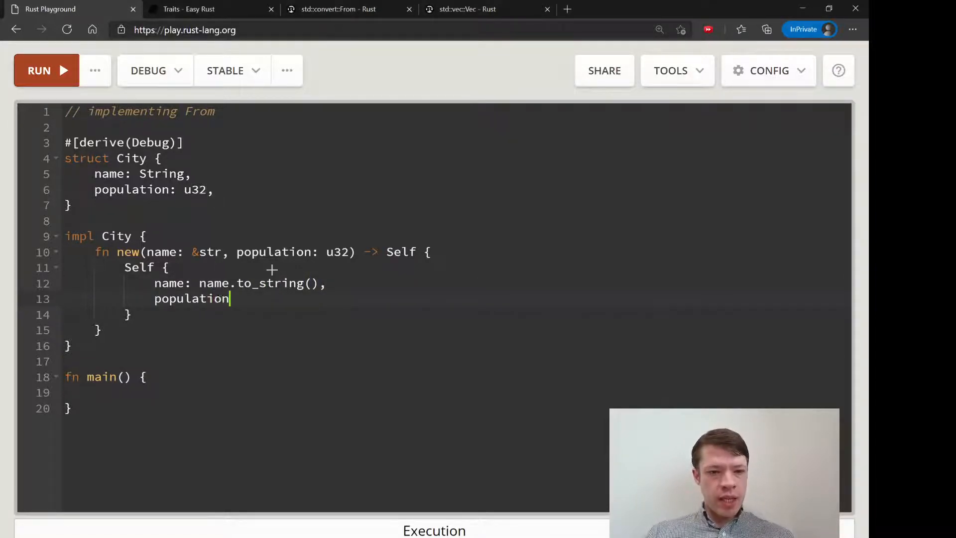
double_click(191, 298)
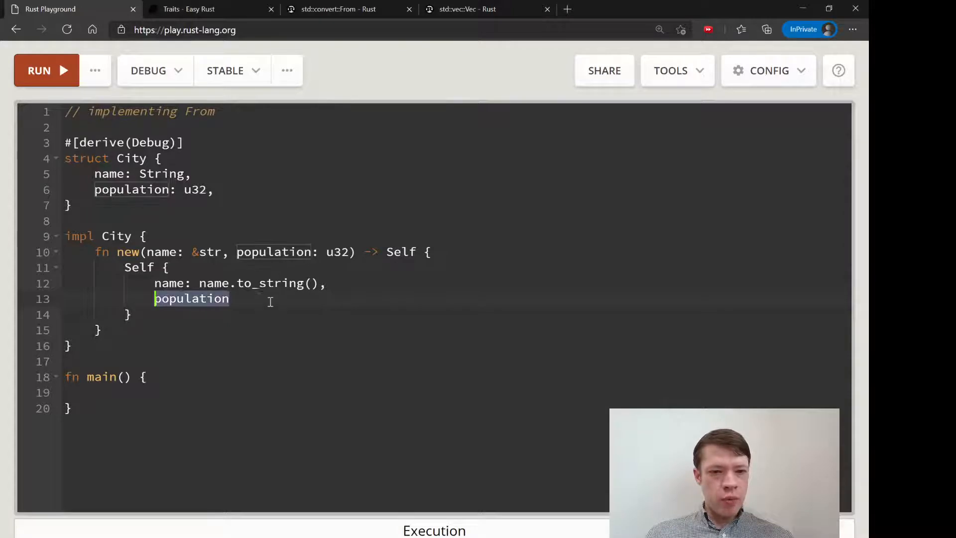
type(": popula")
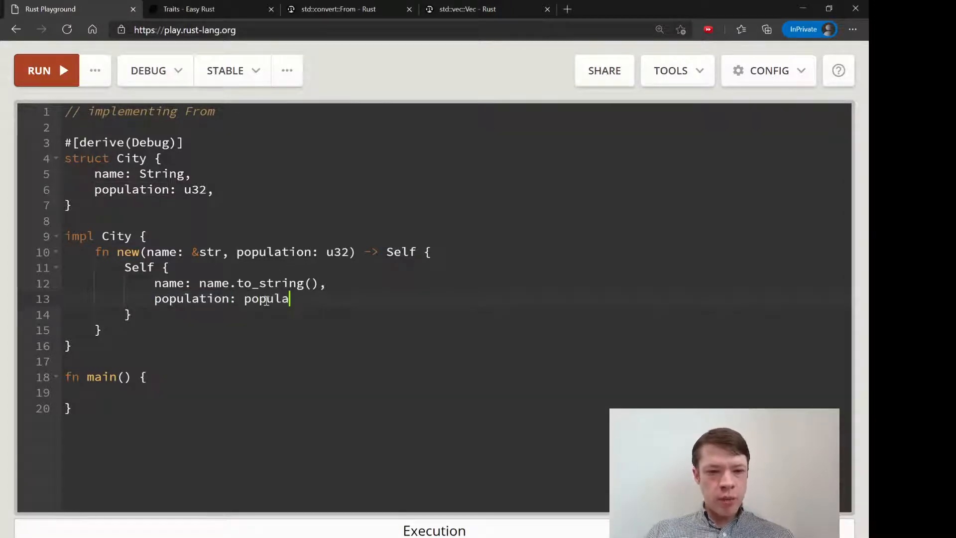
key("backspace")
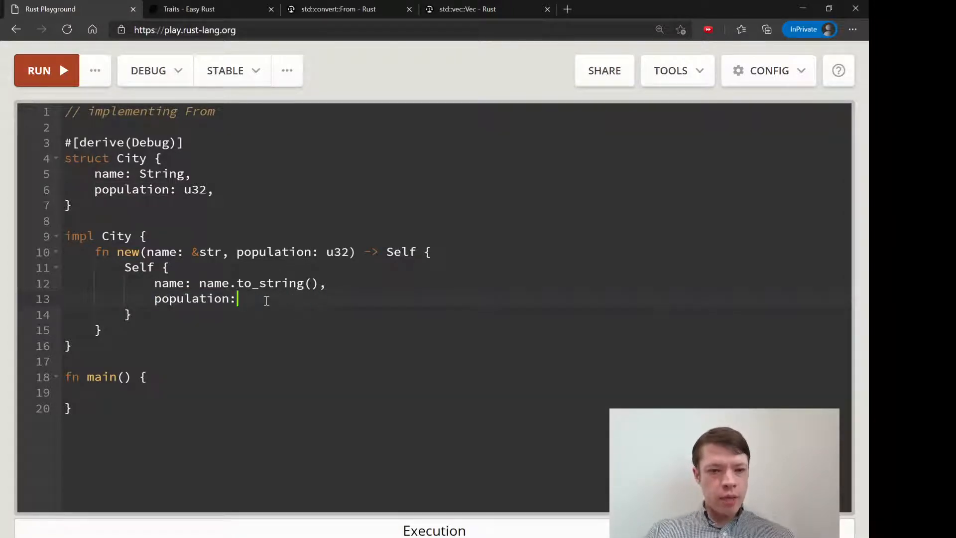
key("Backspace")
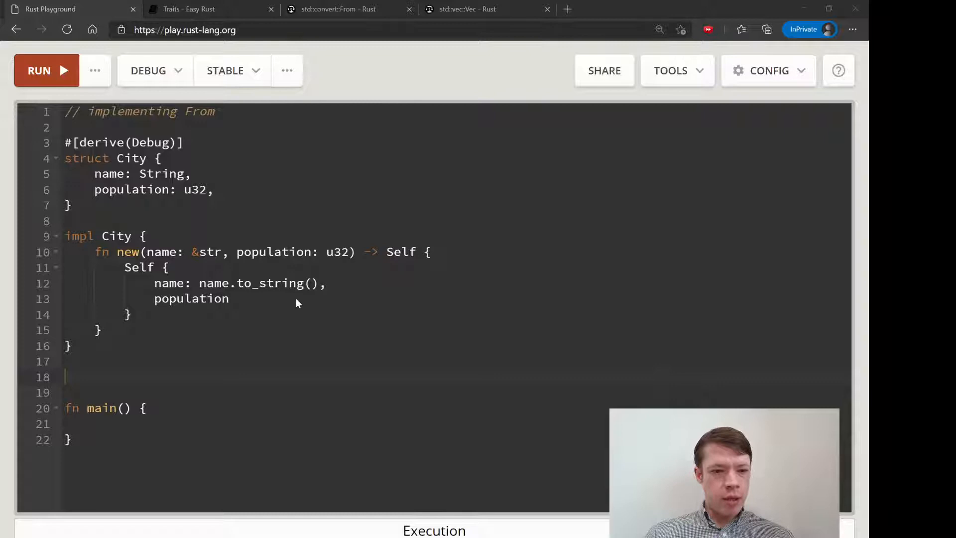
Write #[derive(Debug)] struct Country with cities: Vec<City> and begin an impl line below it.
type("#[]")
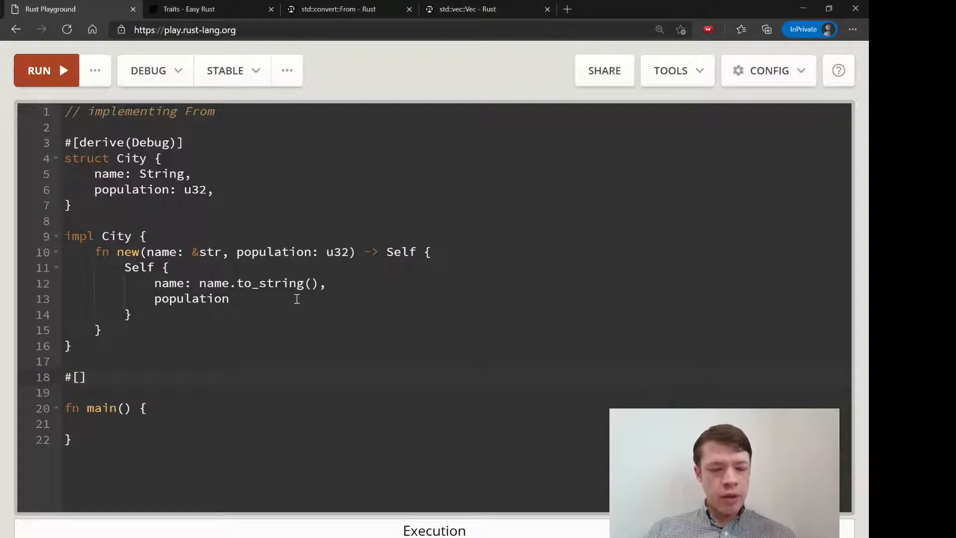
type("derive(Debug")
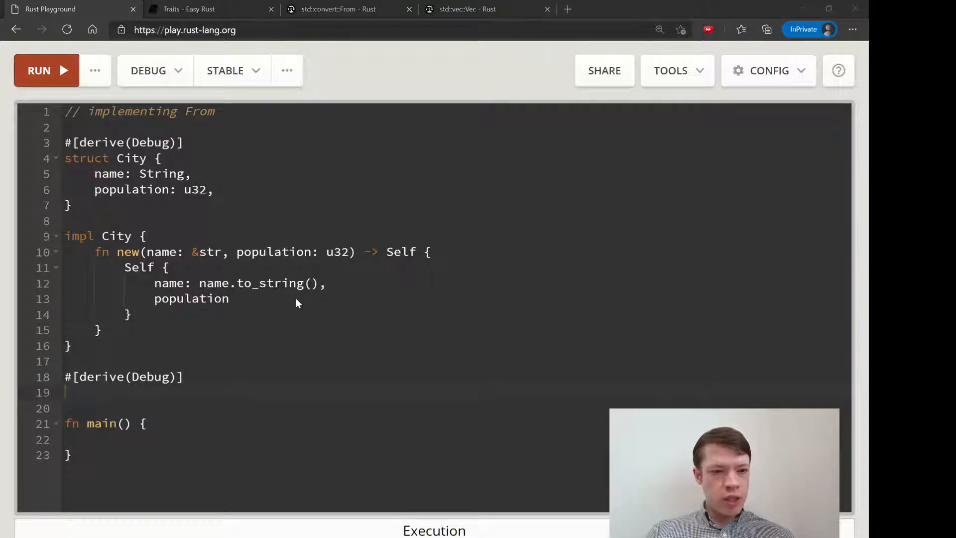
type("struct Countr")
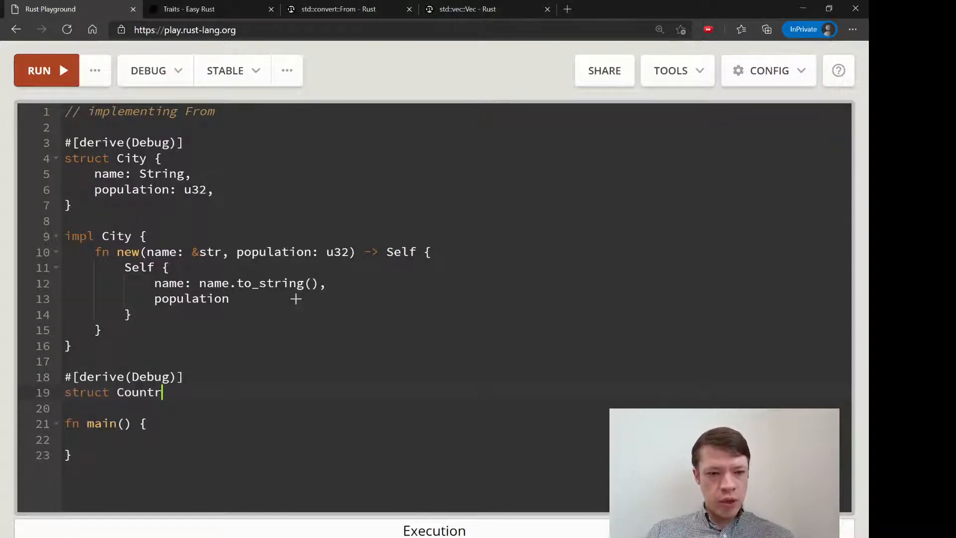
type("y {")
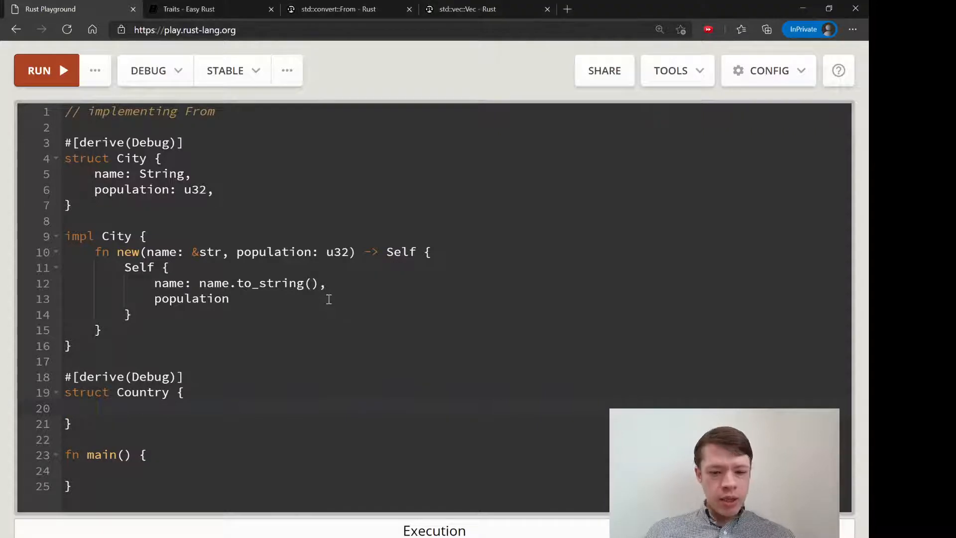
type("cities:")
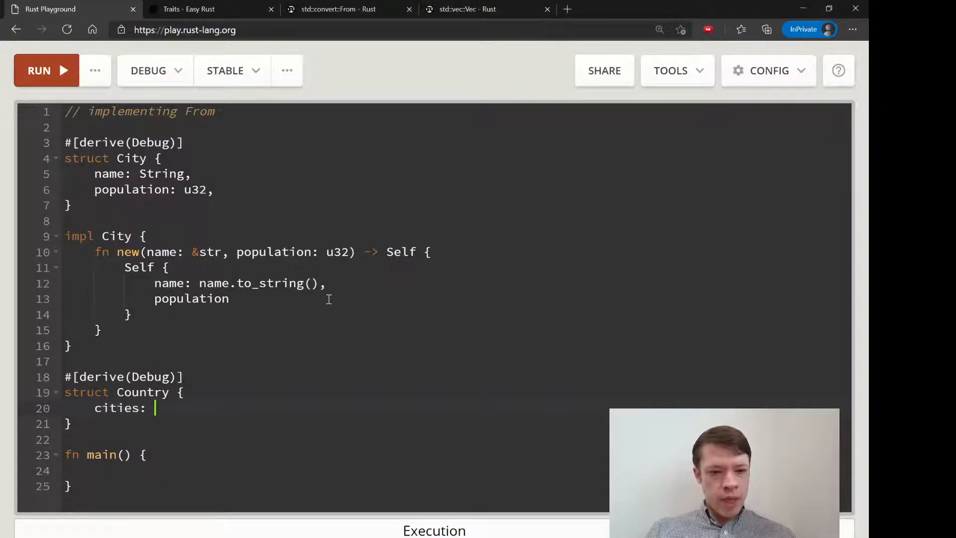
type("Vec<")
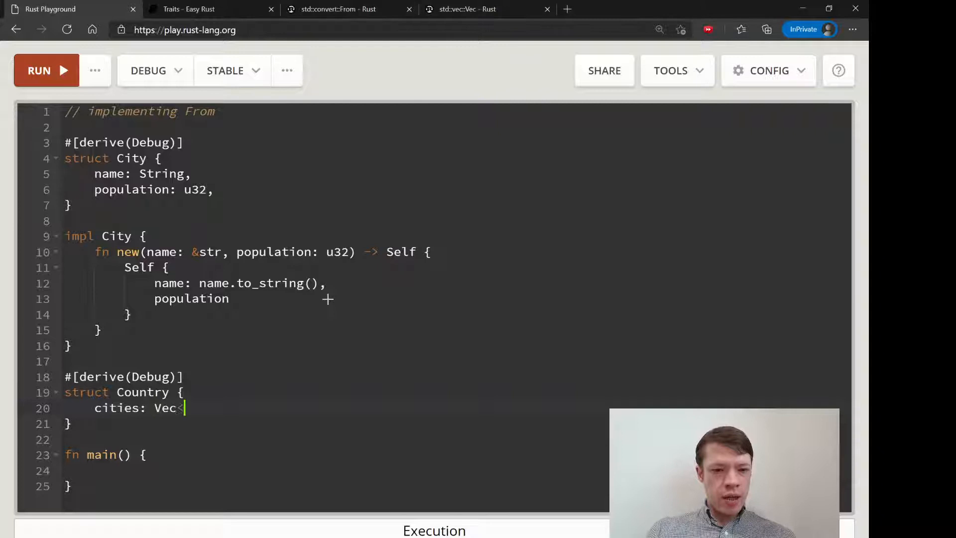
type("City>")
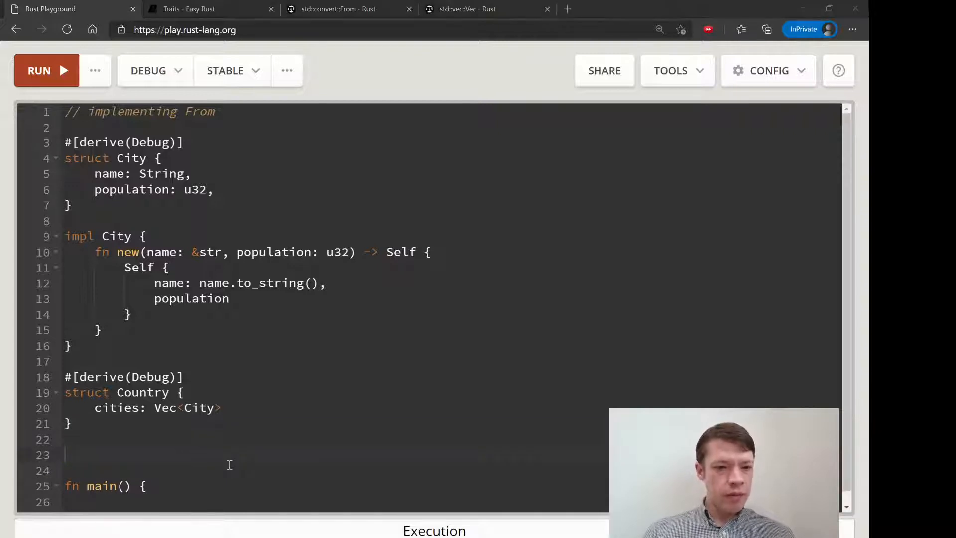
type("impl")
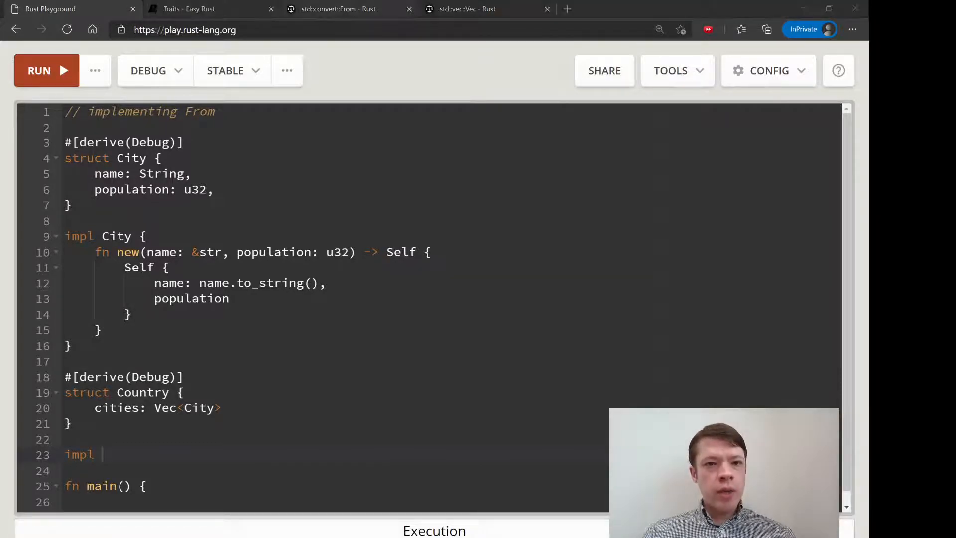
Consult the From trait docs and replace line 1 with use std::convert::From;.
left_click(335, 9)
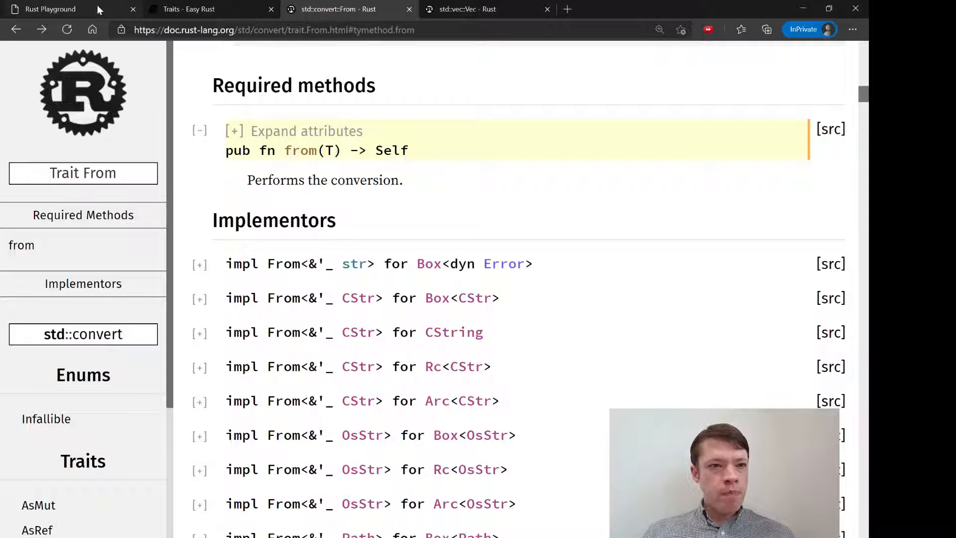
left_click(61, 9)
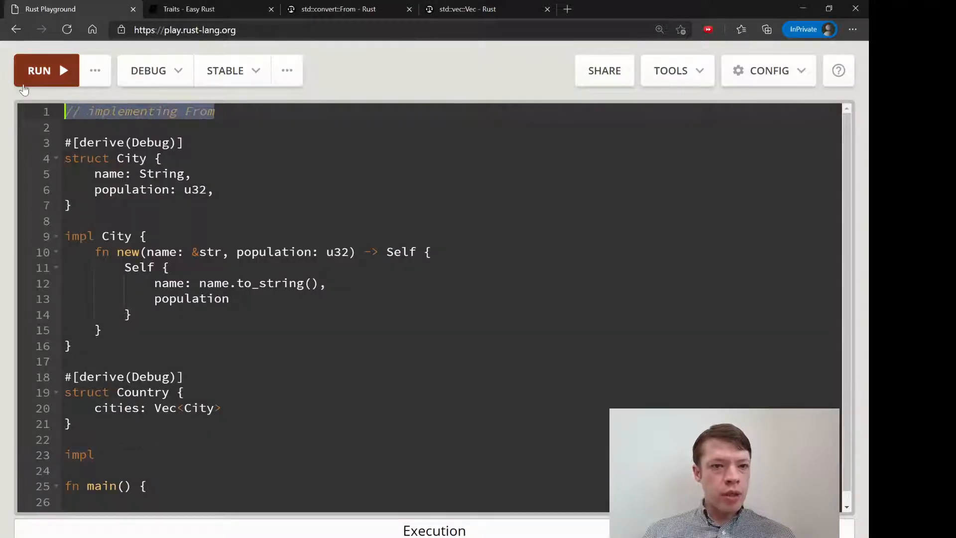
type("use std::con")
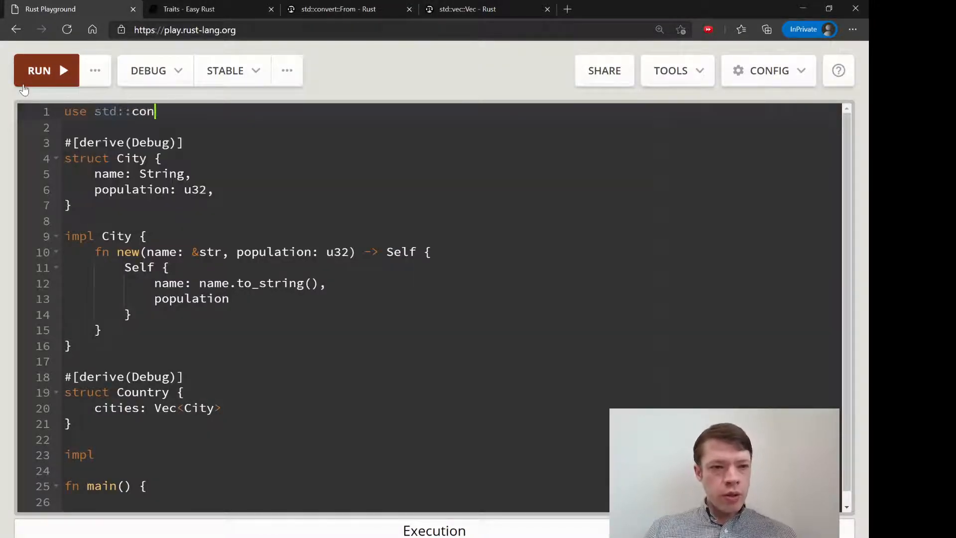
type("vert::From;")
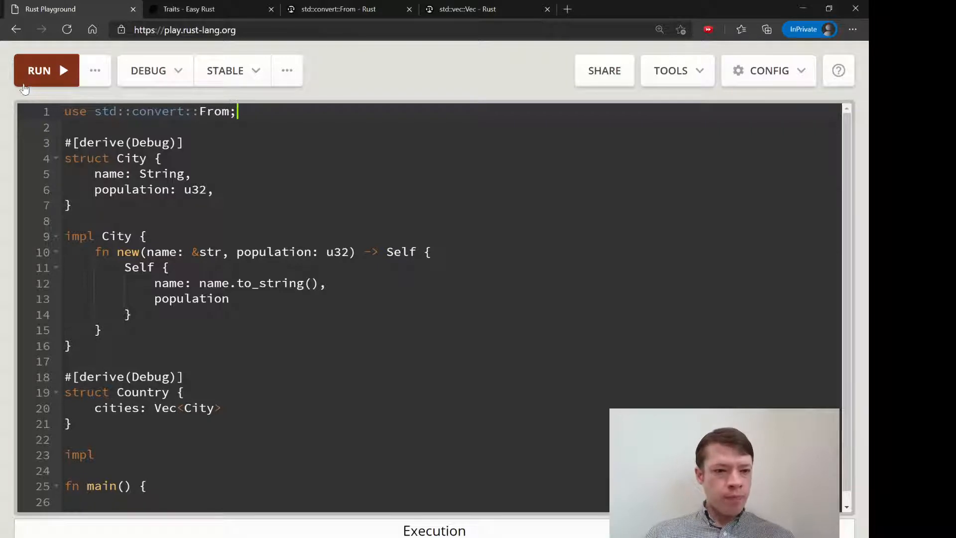
scroll("down", 3)
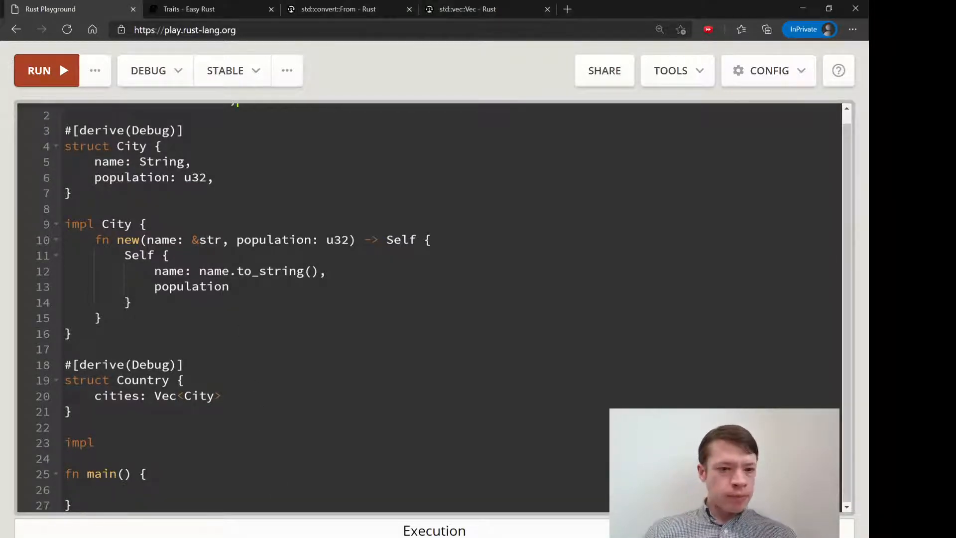
Rework line 23 toward impl From, selecting the mistyped Country::from() for replacement.
left_click(145, 395)
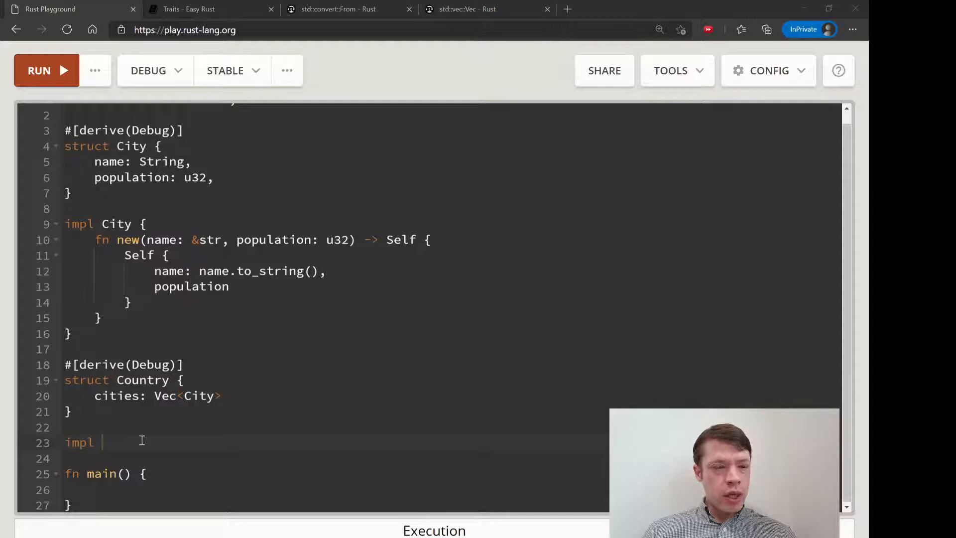
type("Country")
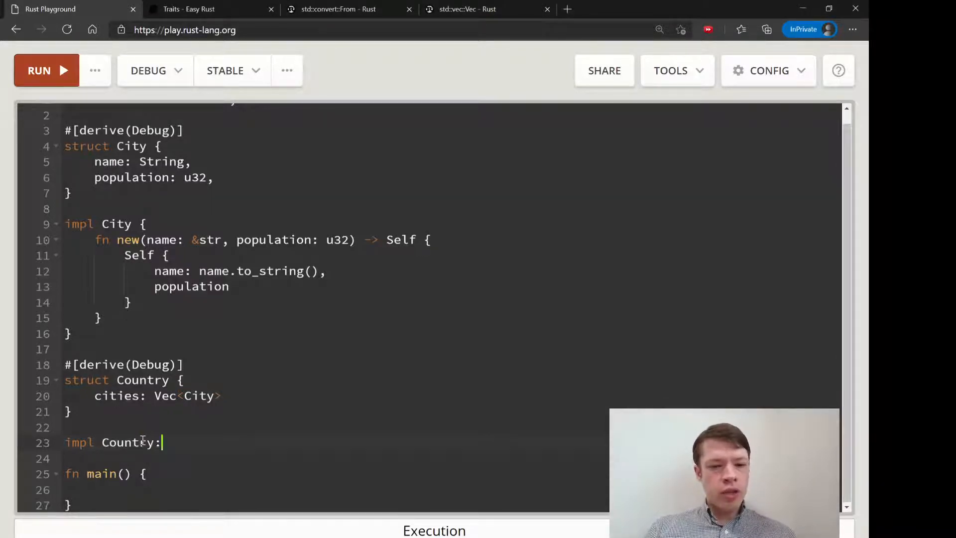
type(":from()")
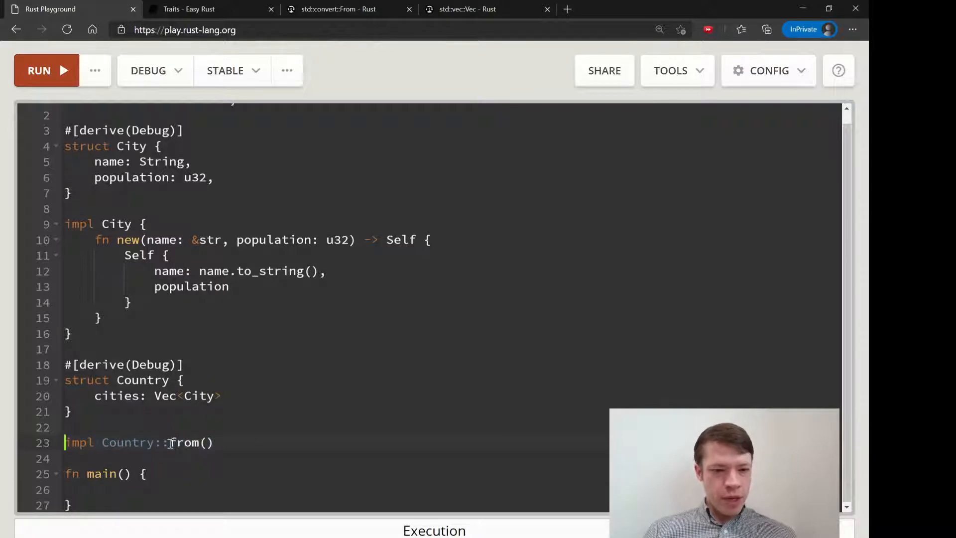
left_click_drag(103, 442, 214, 441)
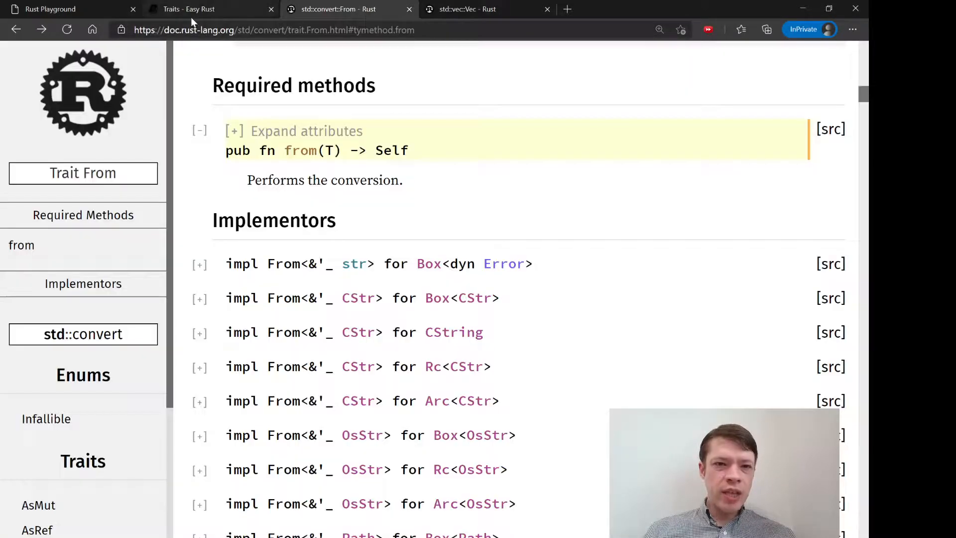
left_click(67, 9)
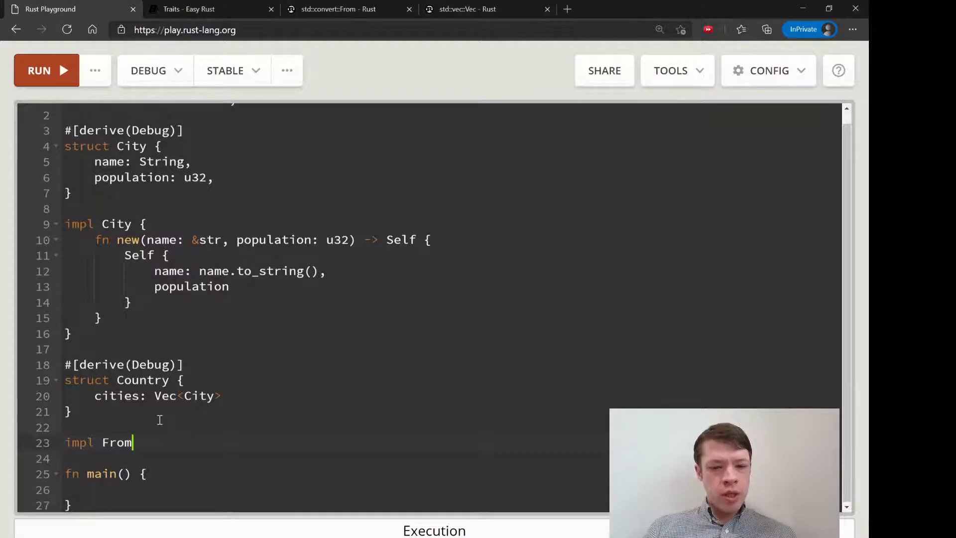
Write impl From<Vec<City>> for Country with fn from(cities: Vec<City>) -> Self returning Self { cities }.
type("<Vec<City>> for")
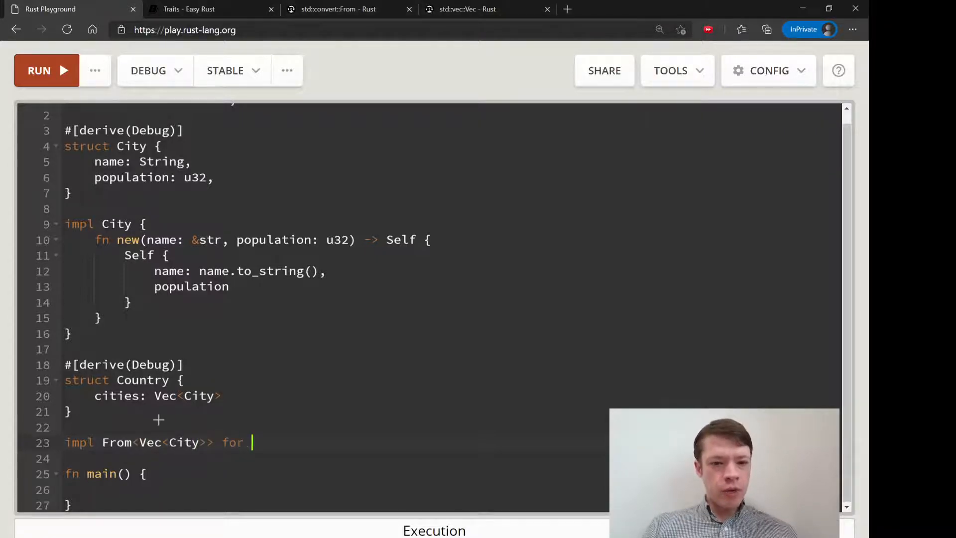
type("Country {")
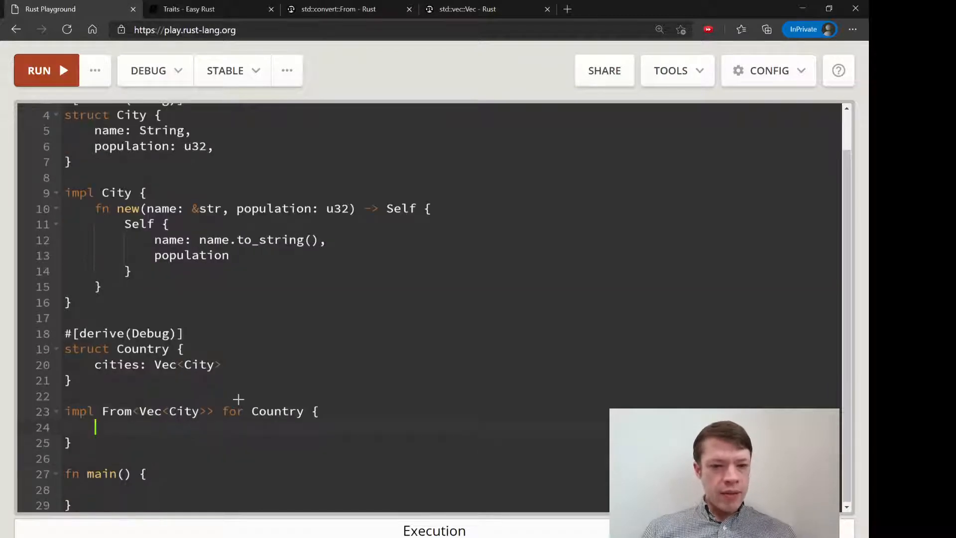
type("fn from")
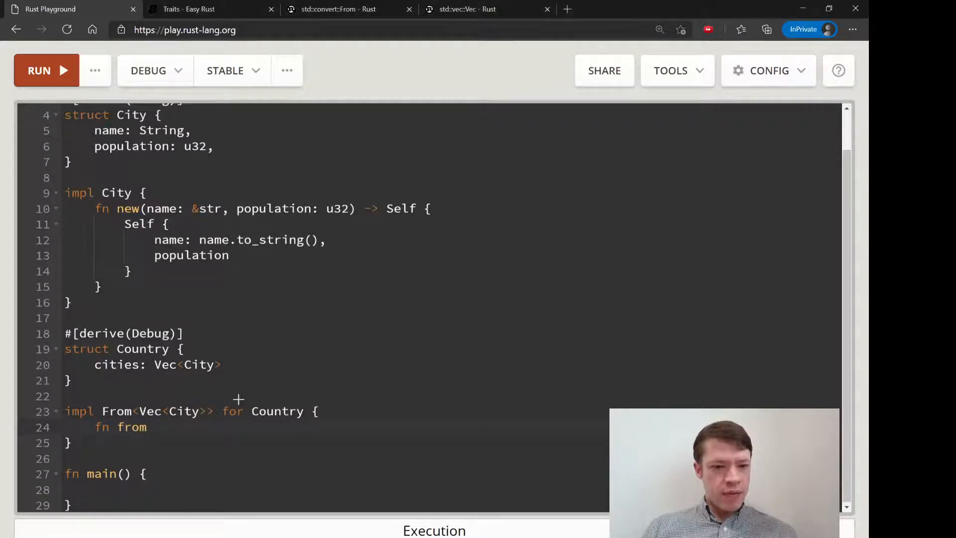
type("()")
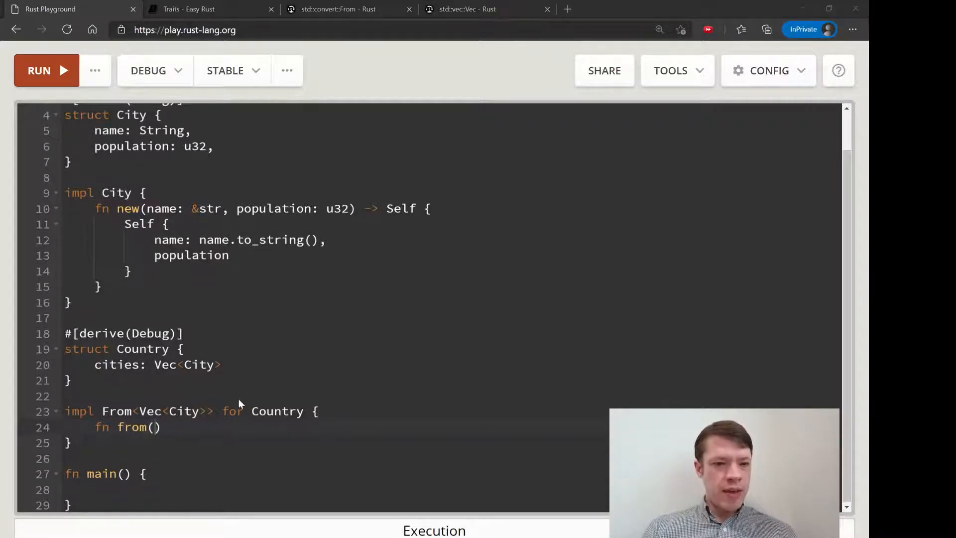
type("citi")
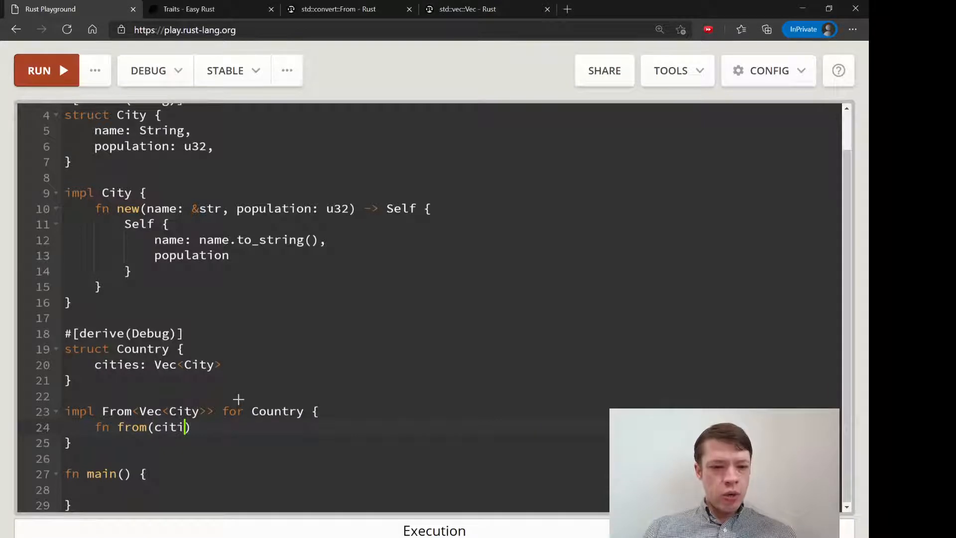
type("es:")
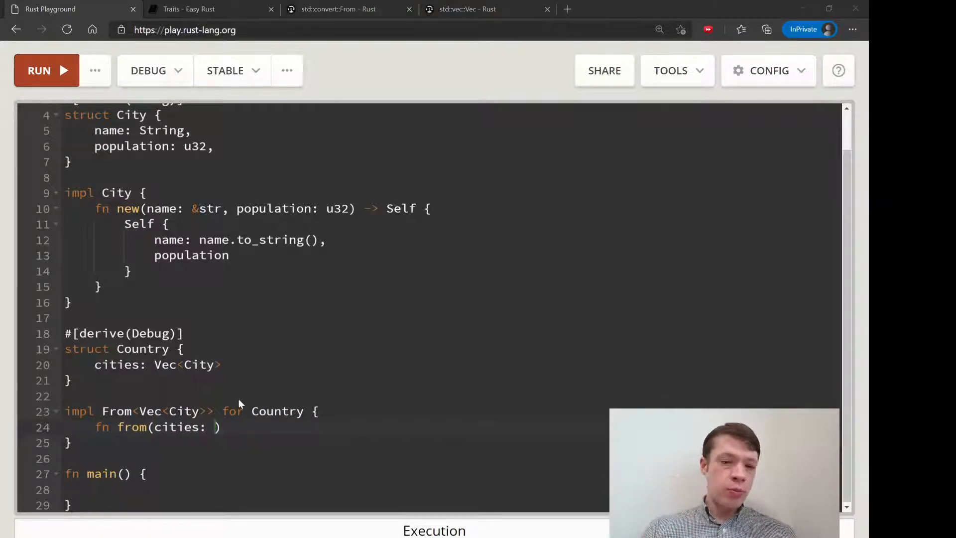
type("Vec<C")
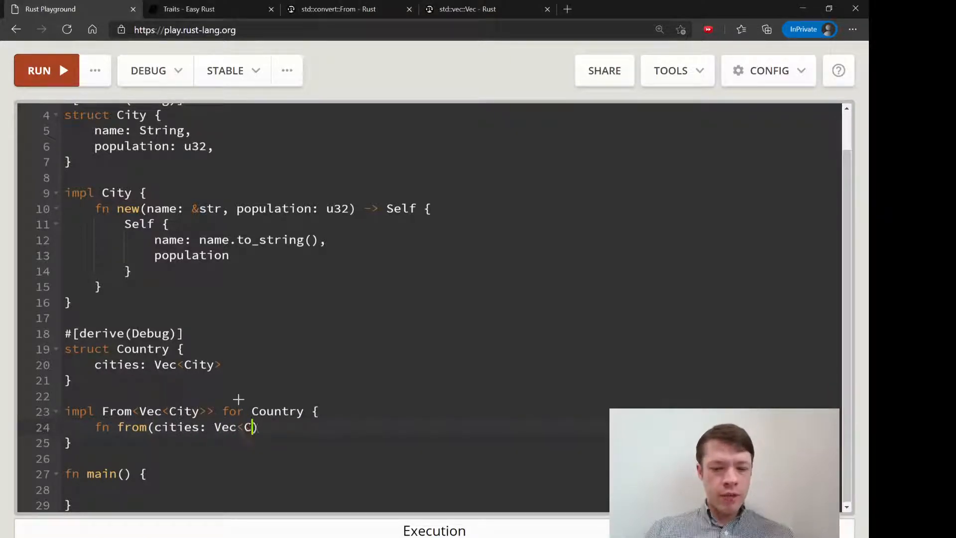
type("ity>)")
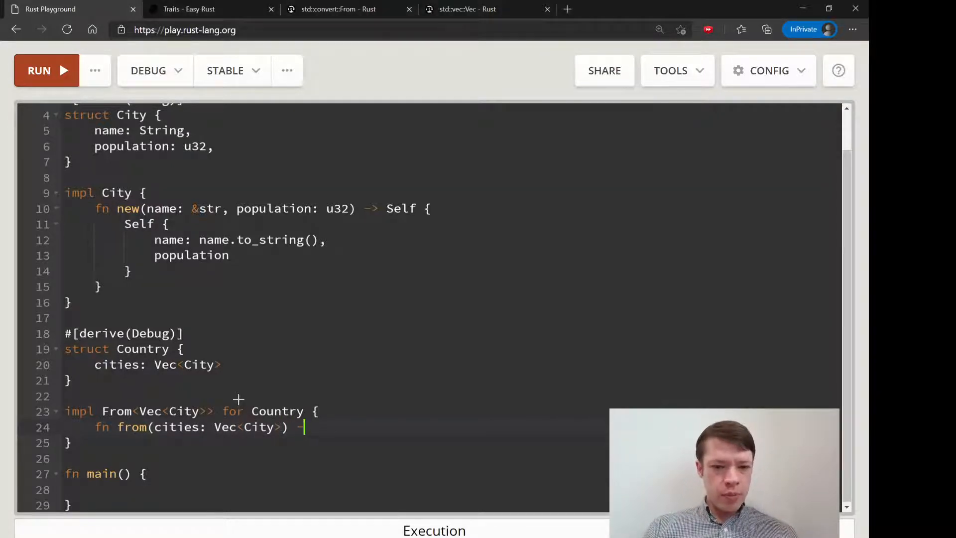
type("-> Self {")
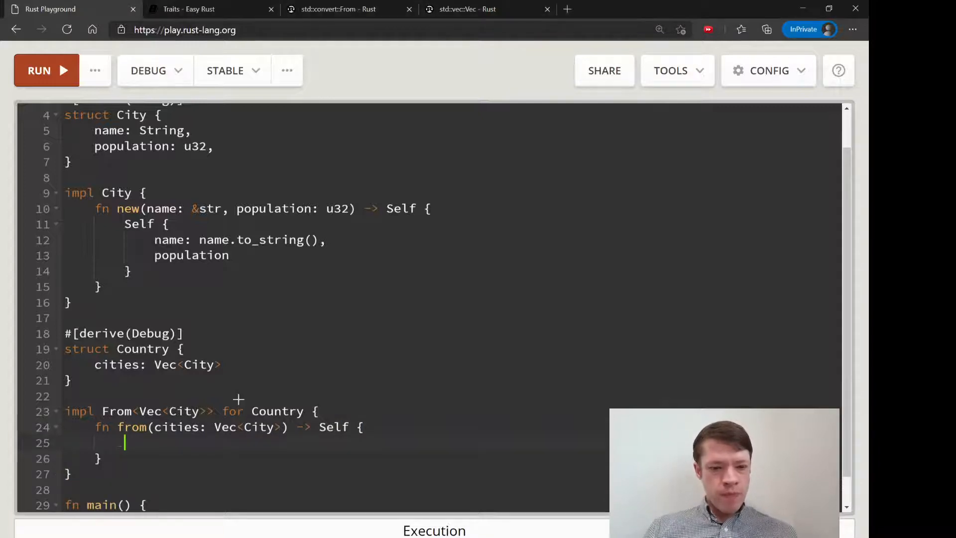
type("Self {")
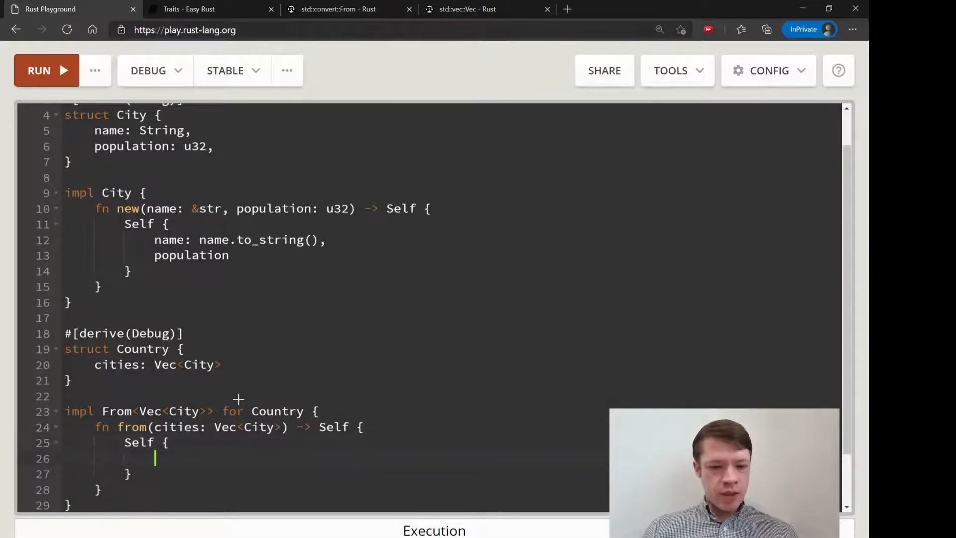
type("cities")
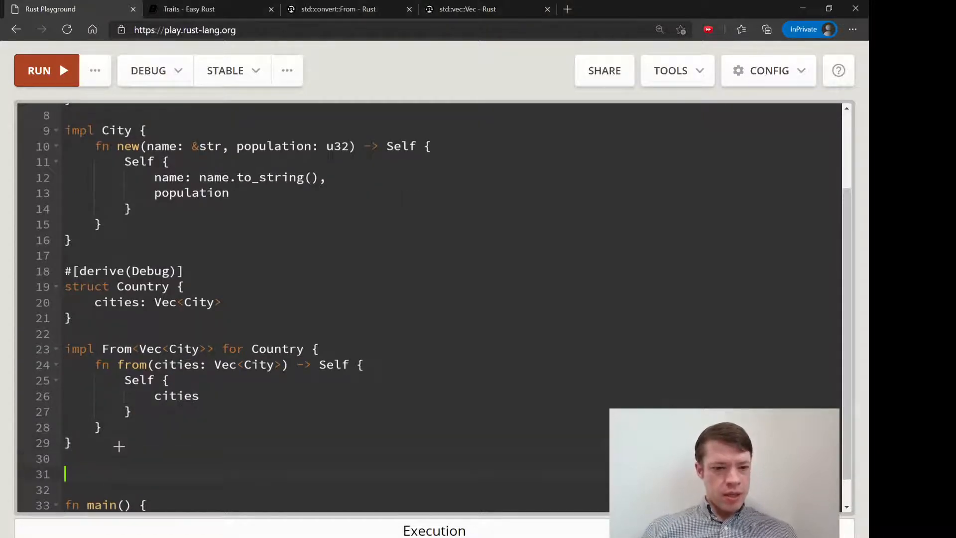
Write impl Country with a fn print_cities(&self) method signature.
scroll("down", 3)
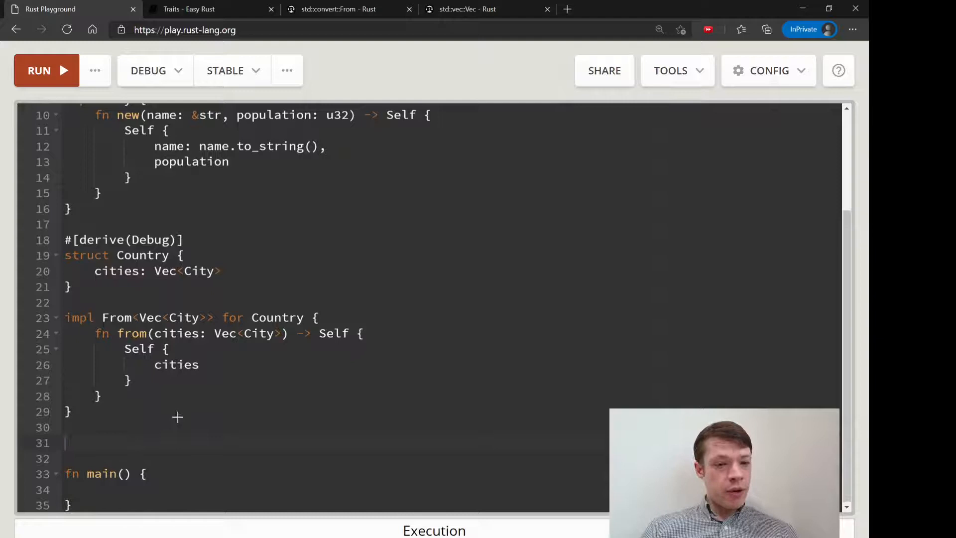
type("impl")
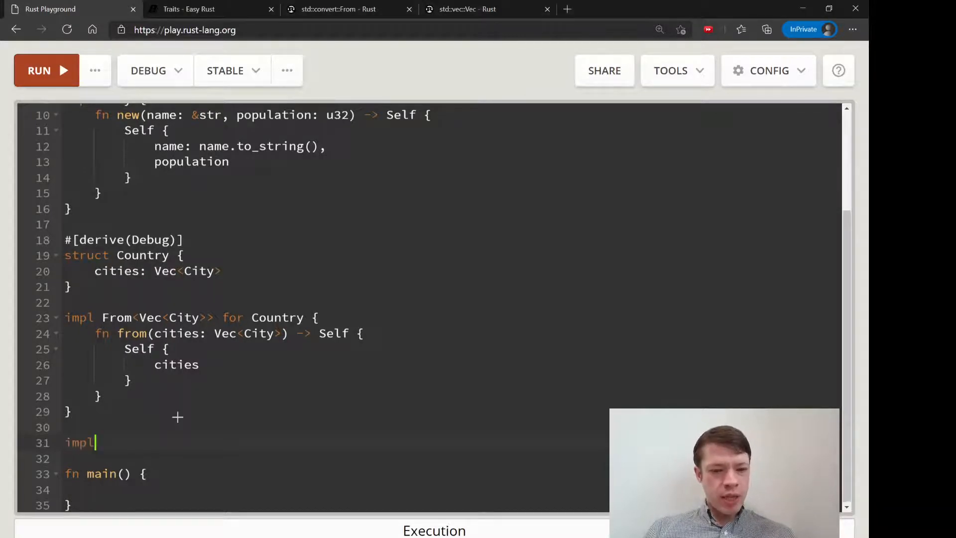
type("Country {")
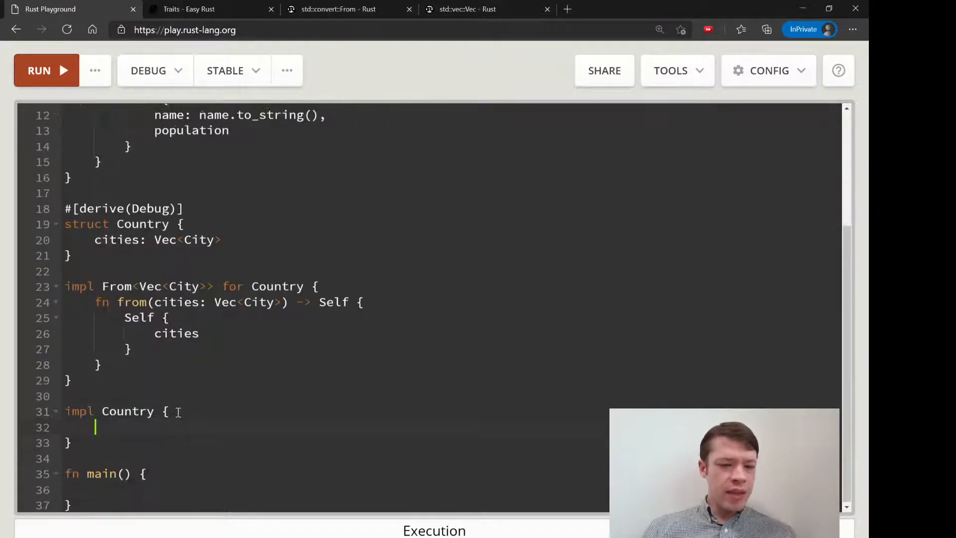
type("fn")
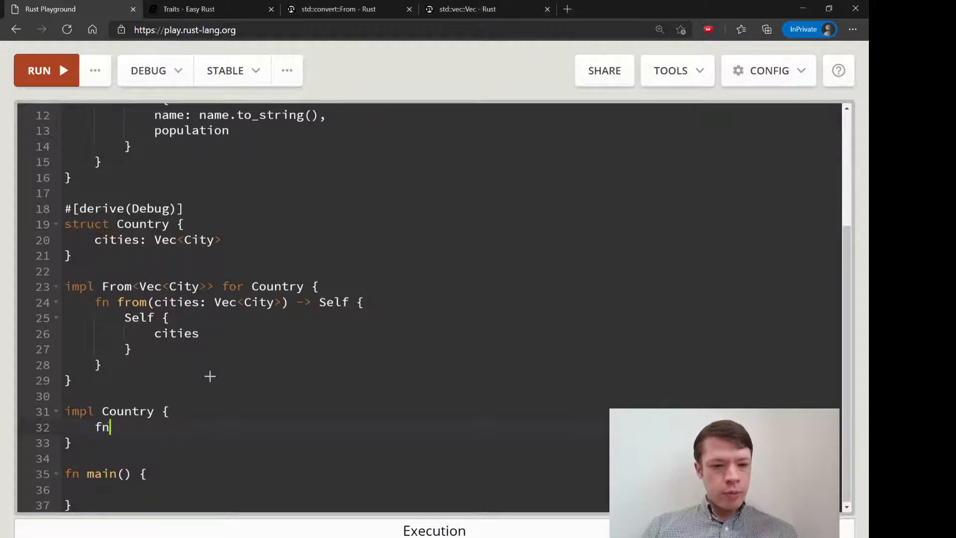
type("print_")
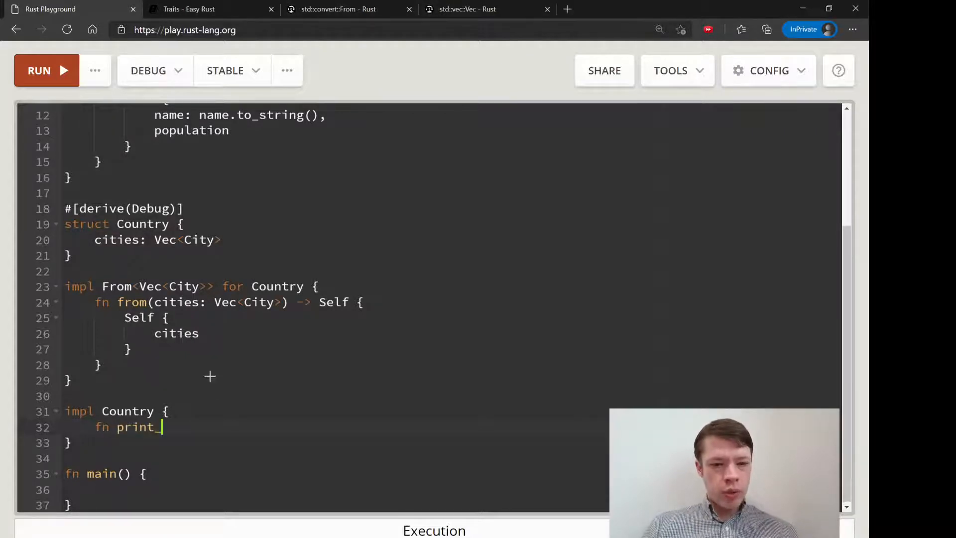
type("cities")
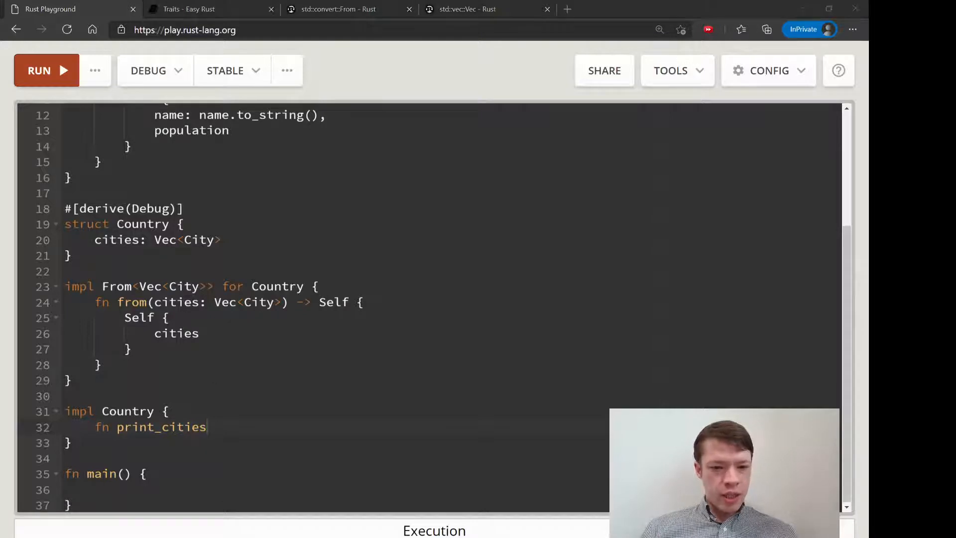
type("&")
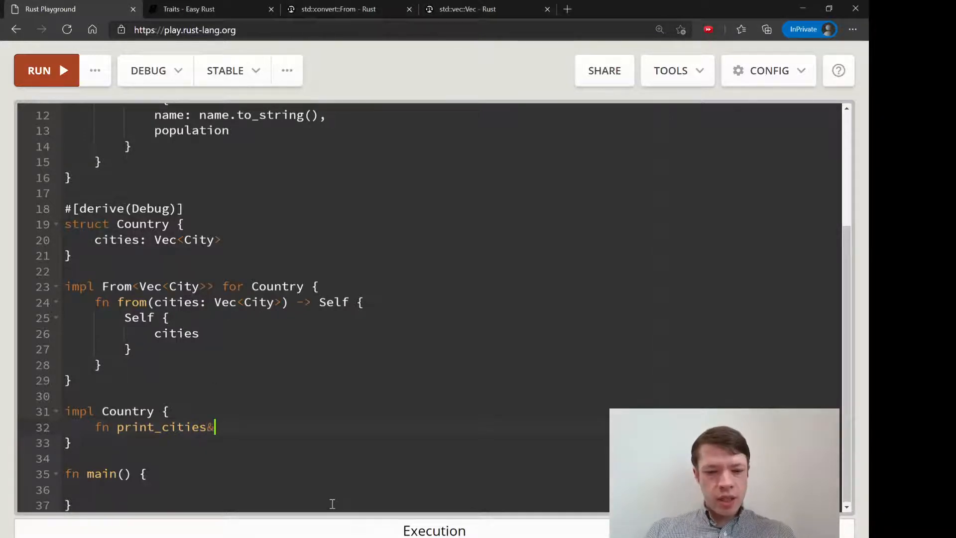
type("(&s")
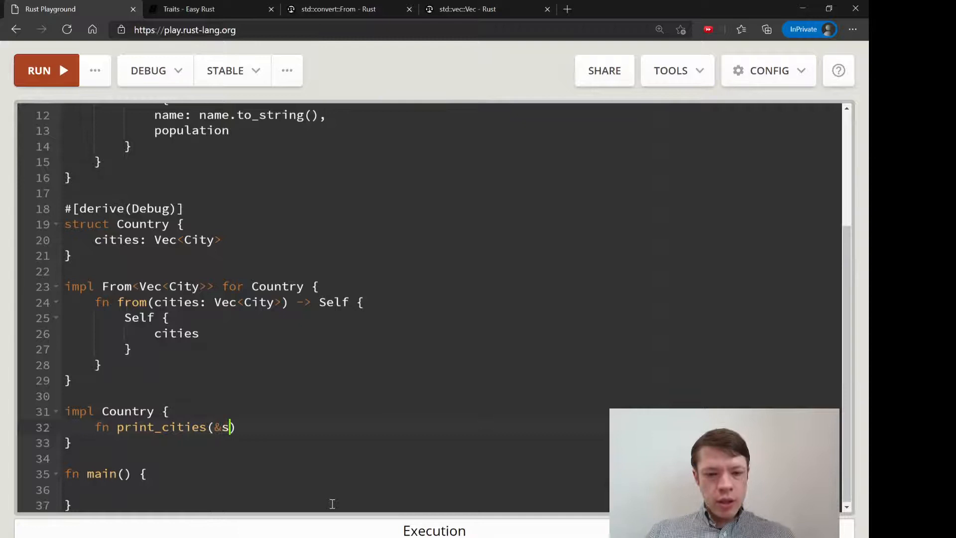
type("elf) {")
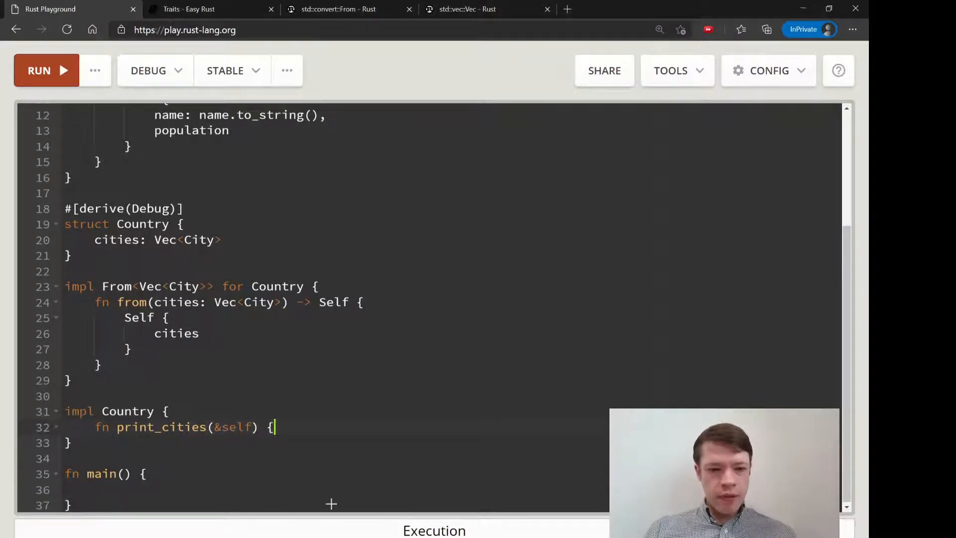
Loop over &self.cities printing "{:?} has a population of {:?}" with city.name and city.population, then start a let in main.
type("for")
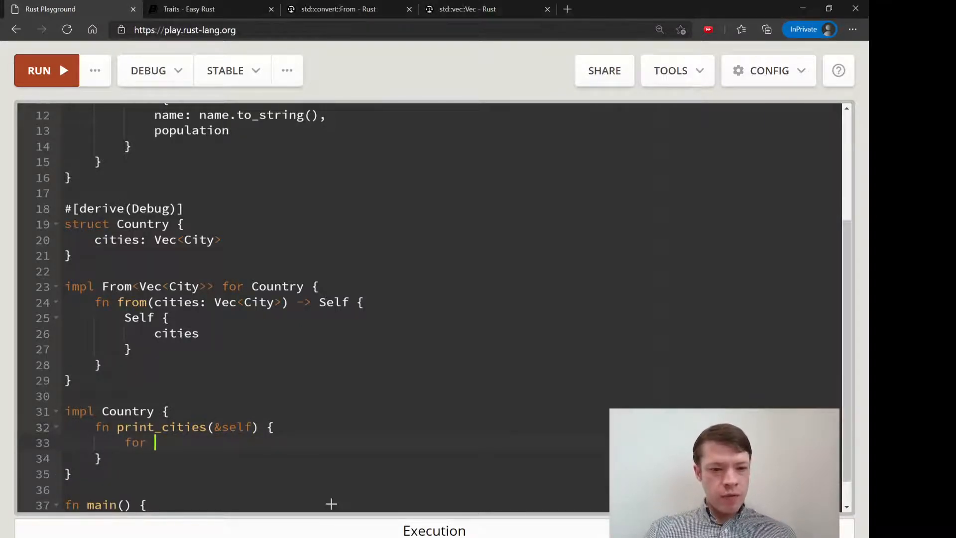
type("city in")
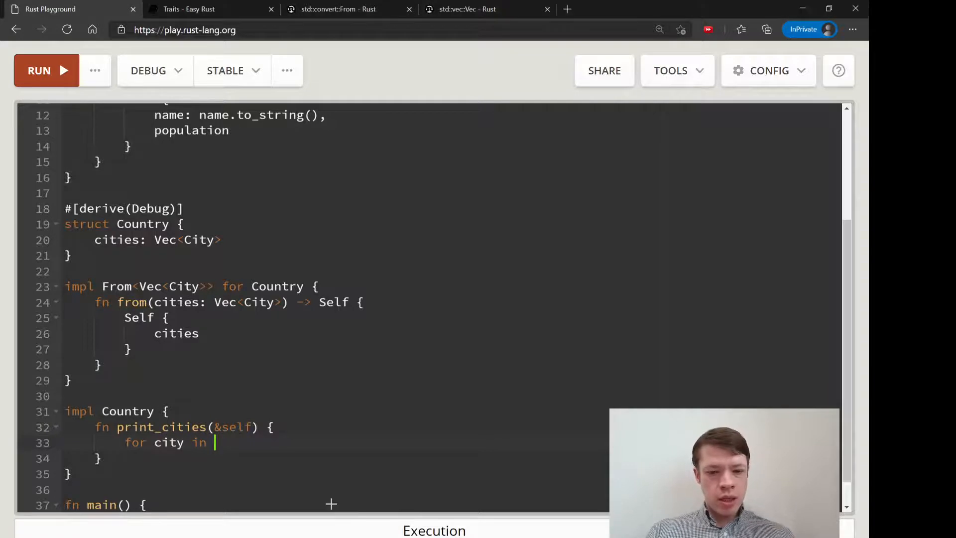
type("&self.cities {")
type("pri")
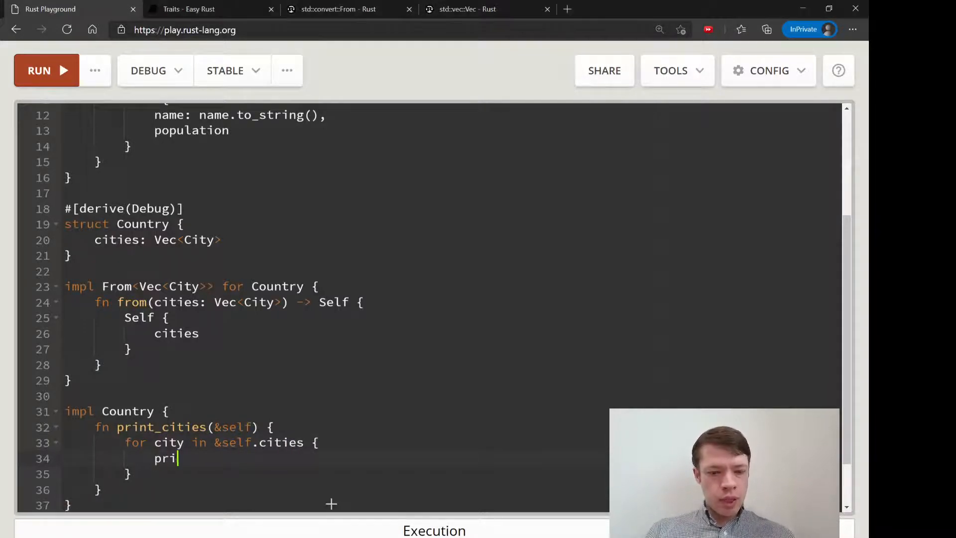
type("ntln!()")
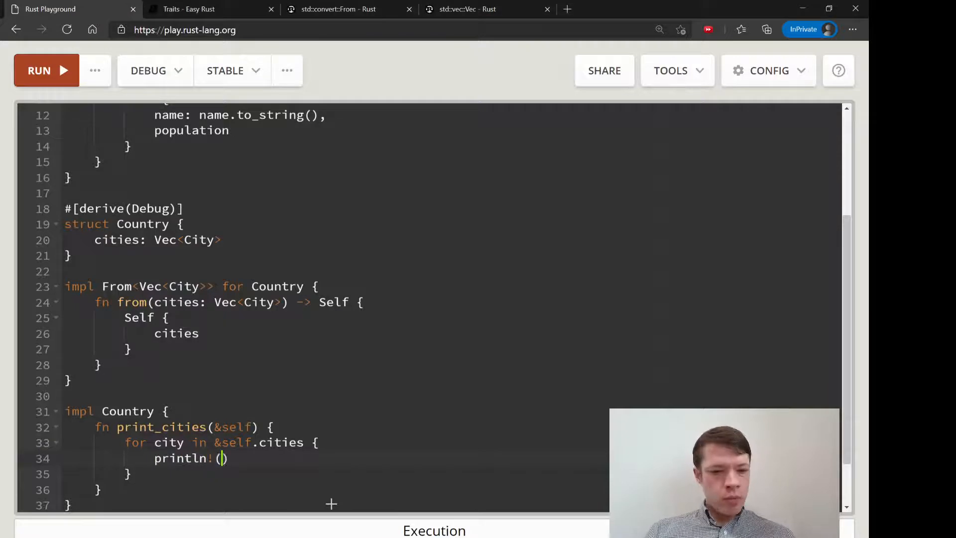
type("\"\"")
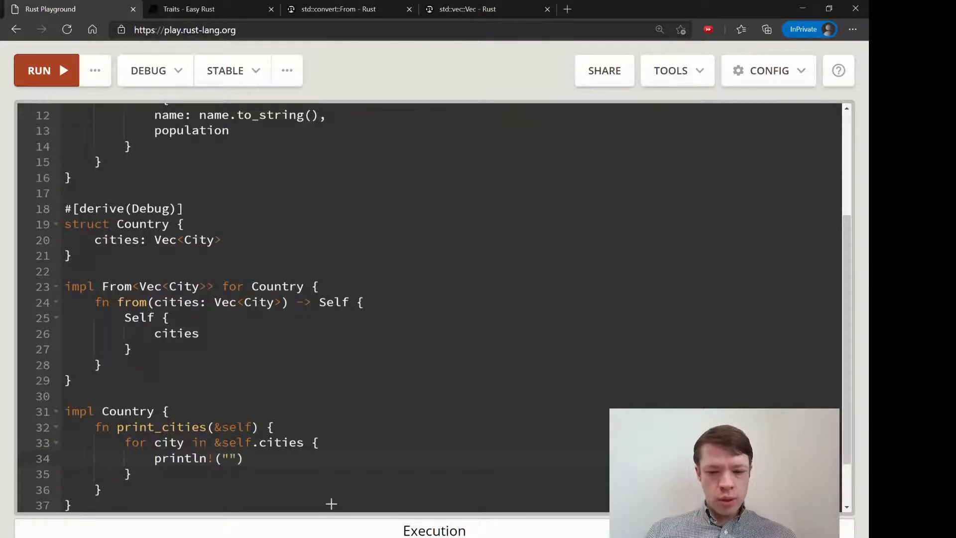
type("{:?} has a")
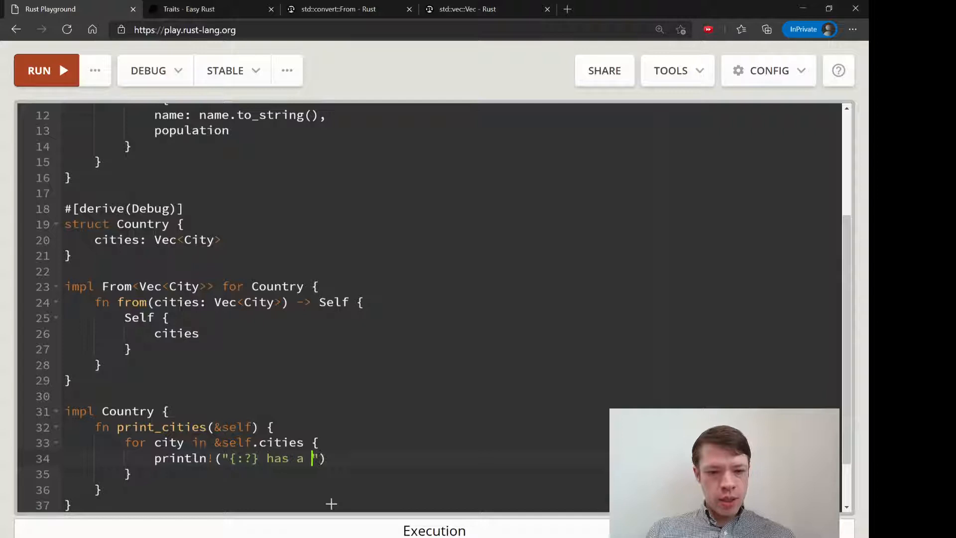
type("population of {:?")
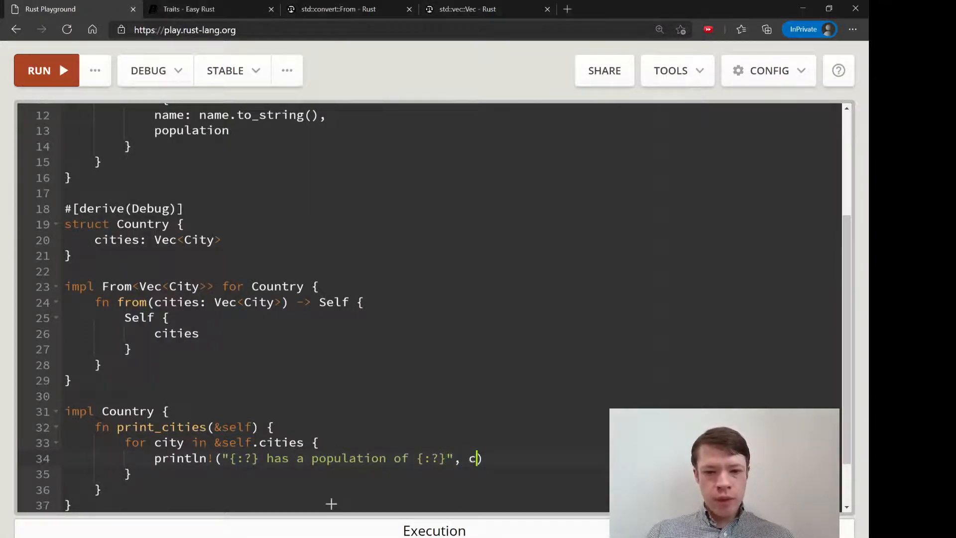
type("ity.name, city.p")
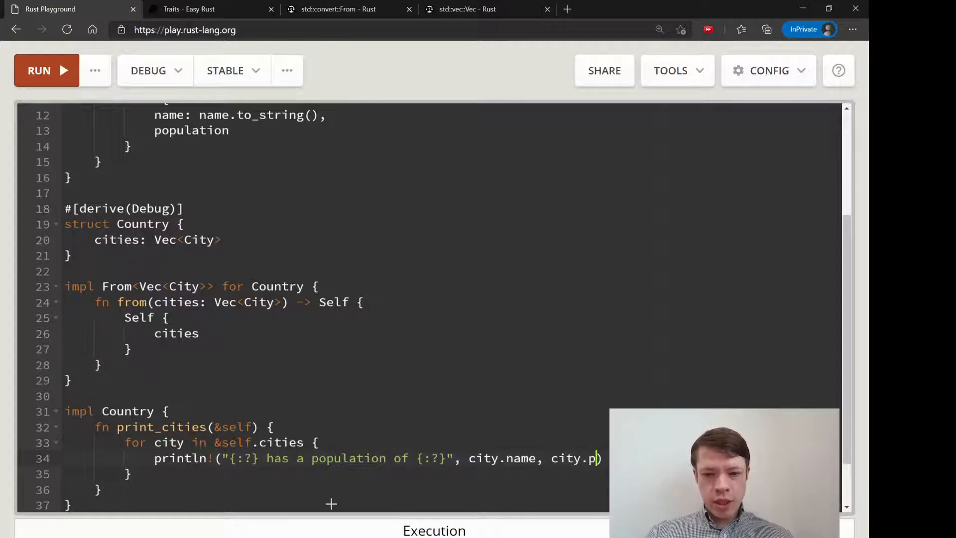
type("opulation")
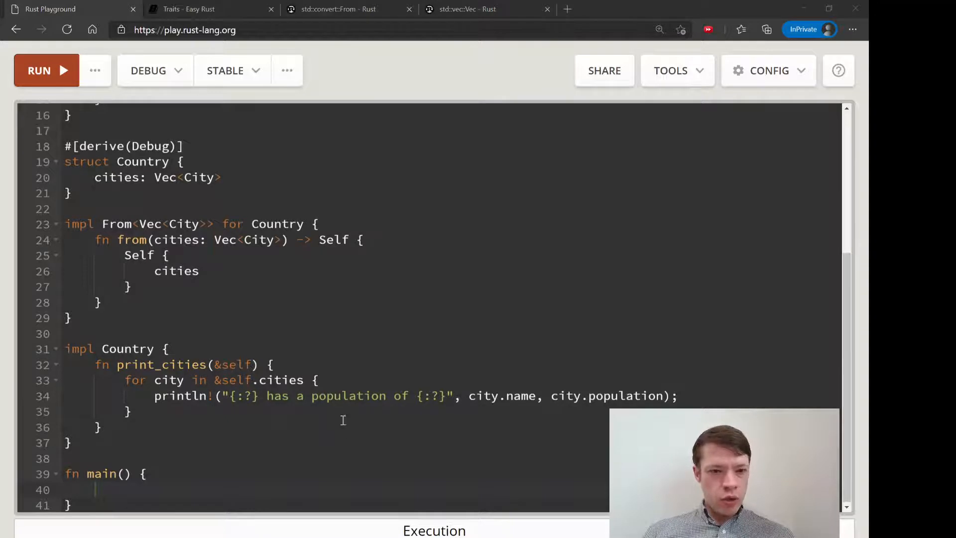
type("let hel")
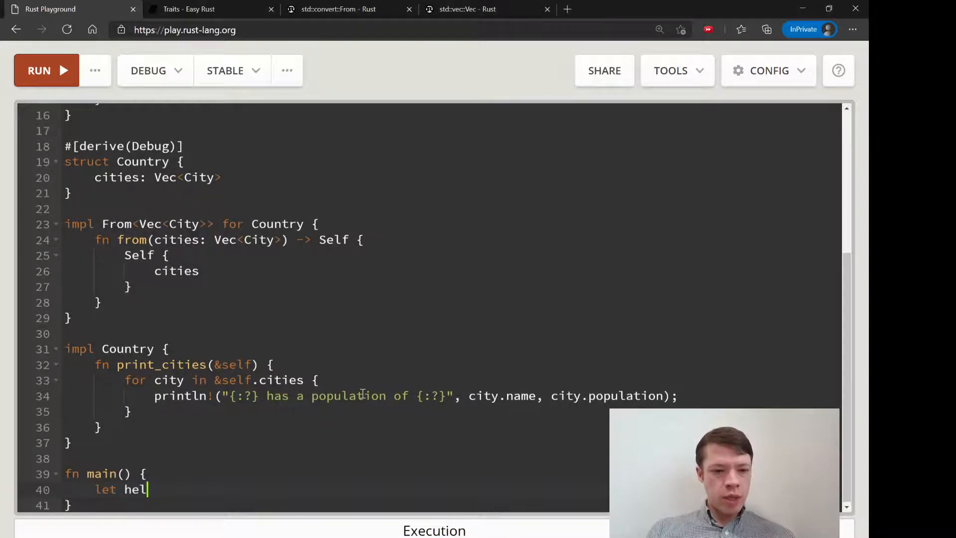
Create helsinki = City::new("Helsinki", 631_695) and turku = City::new("Turku", 186_756) in main.
type("sinki =")
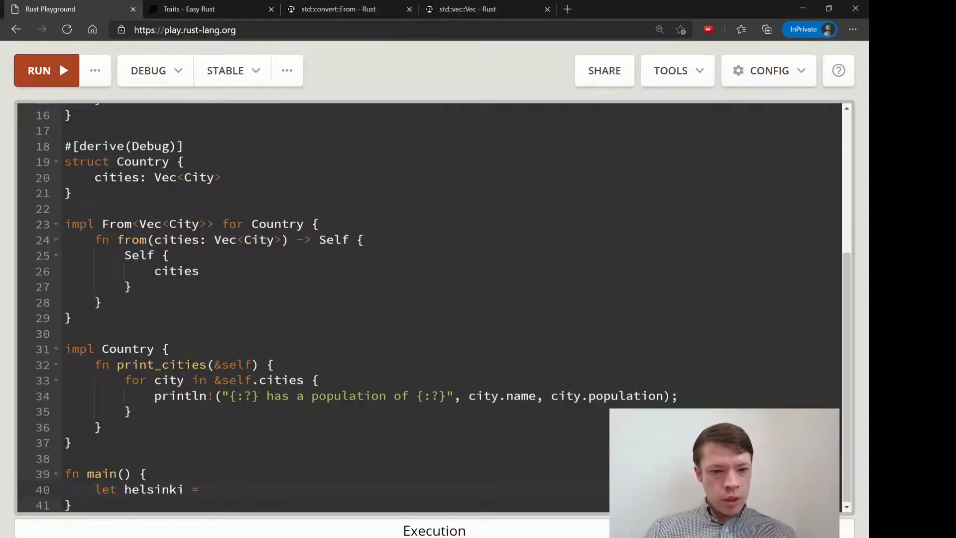
type("City::new(\"Helsinki\", 631_695);")
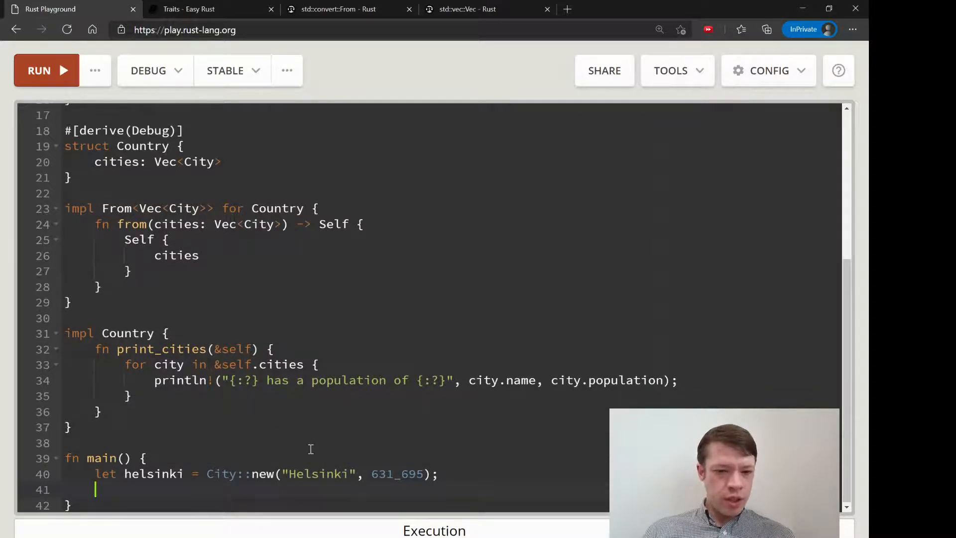
type("let tur")
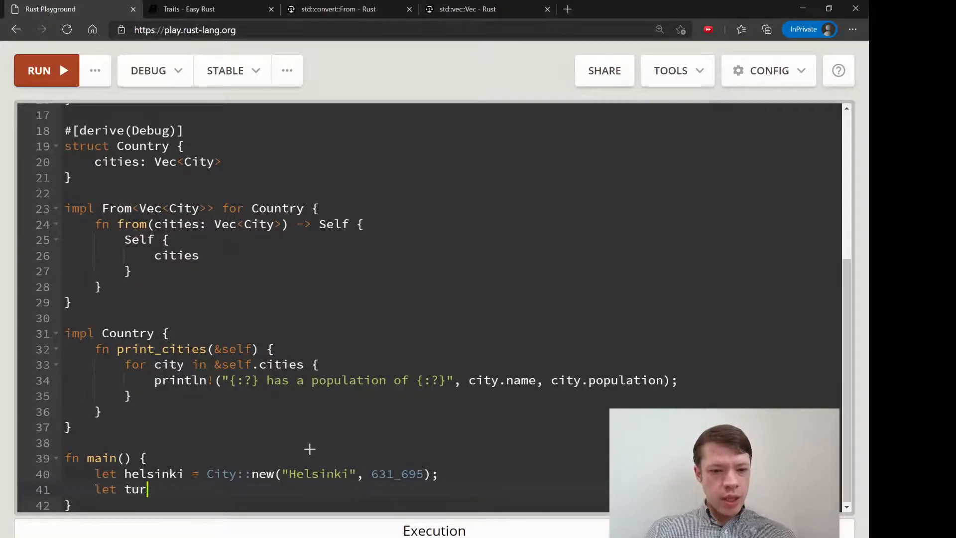
type("ku =")
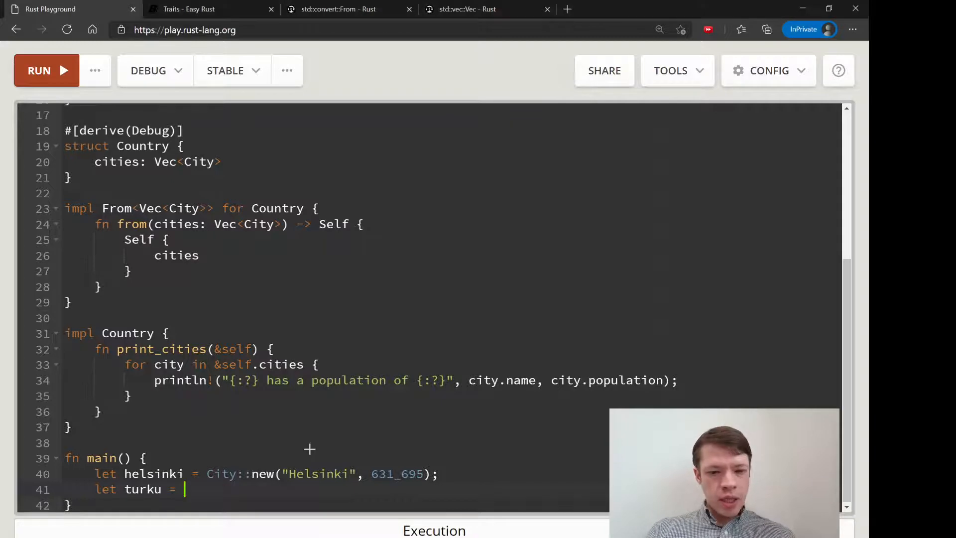
type("City::new(\"Turku\",")
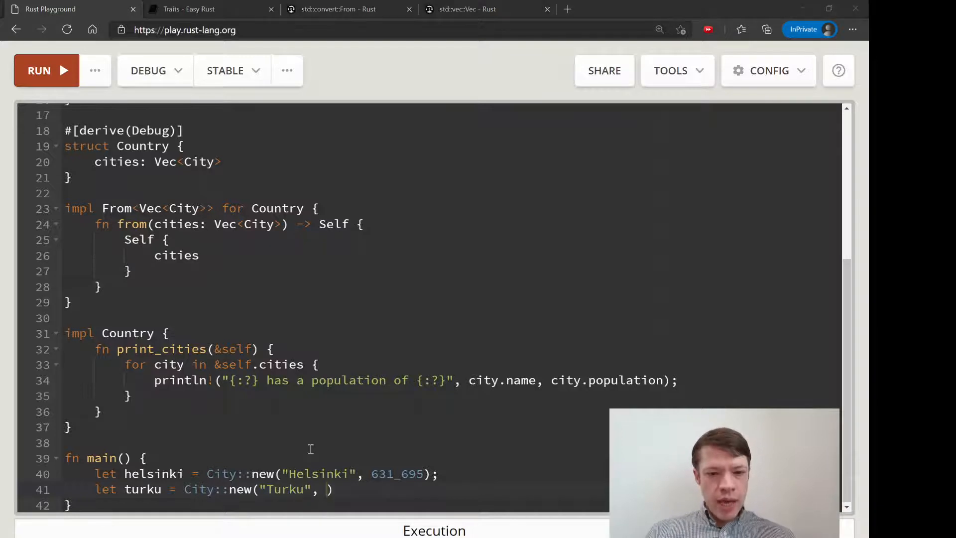
type("186_")
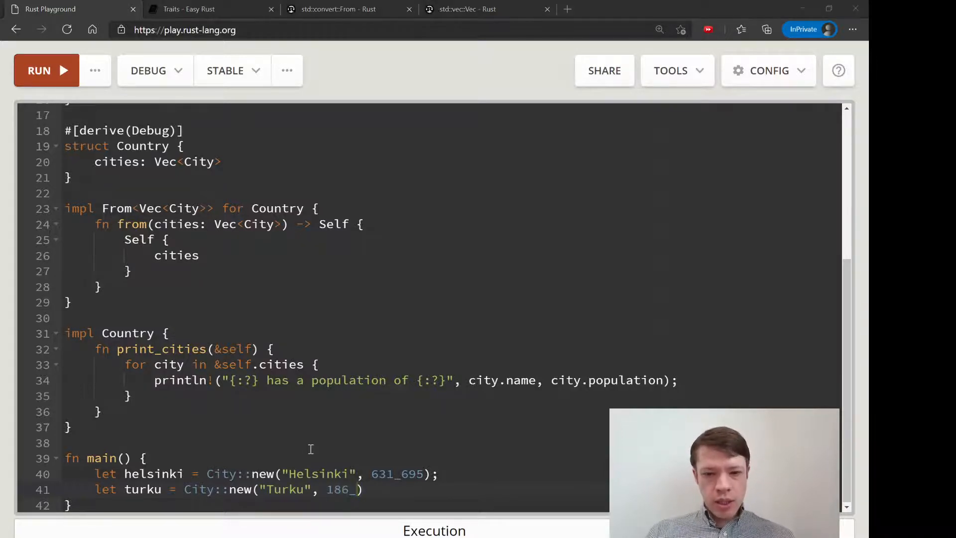
type("756);")
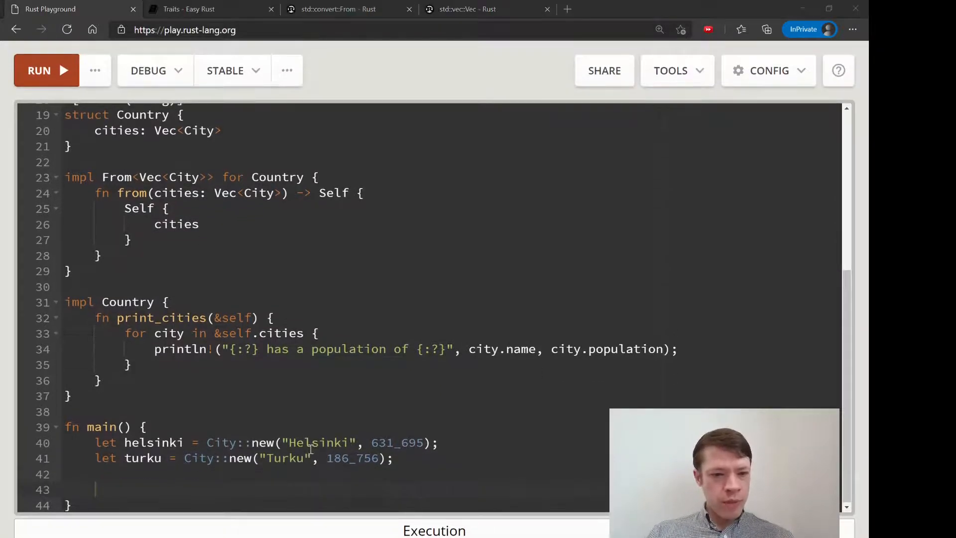
type("let fin")
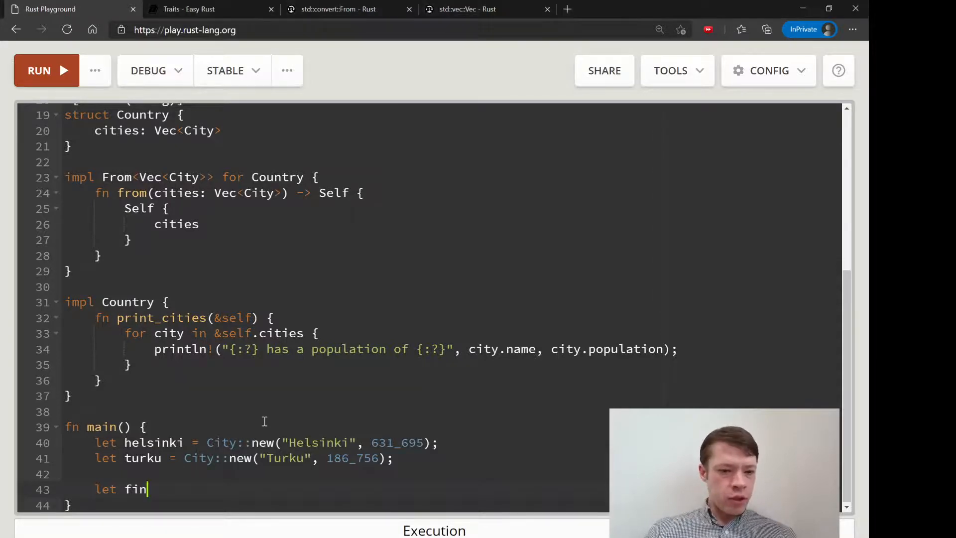
Bind finland_cities = vec![helsinki, turku].
type("land_")
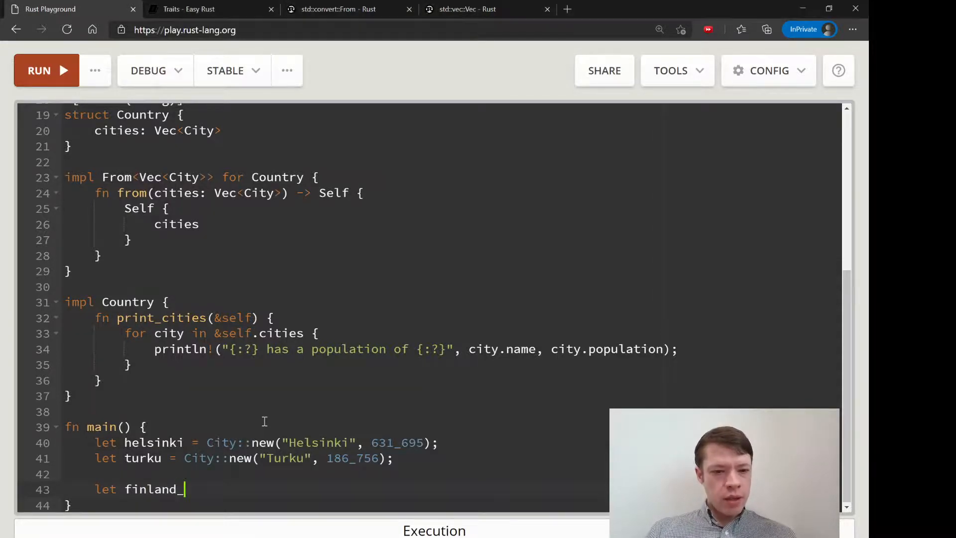
type("cities = [")
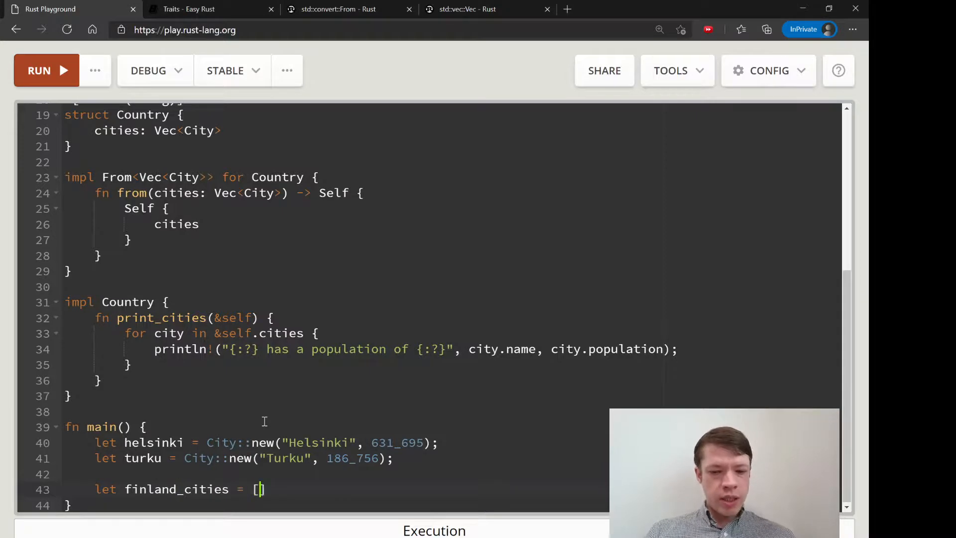
type("vec!];")
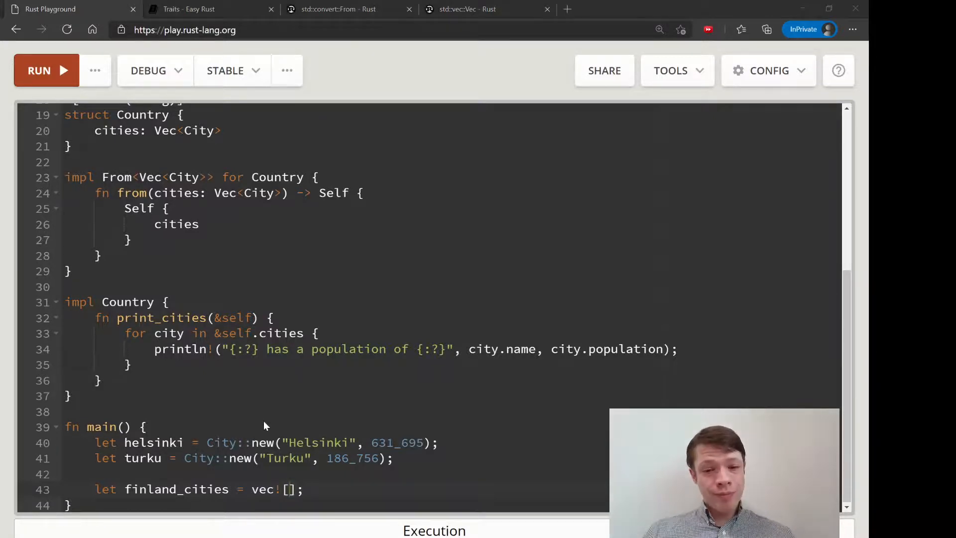
type("helsinki,")
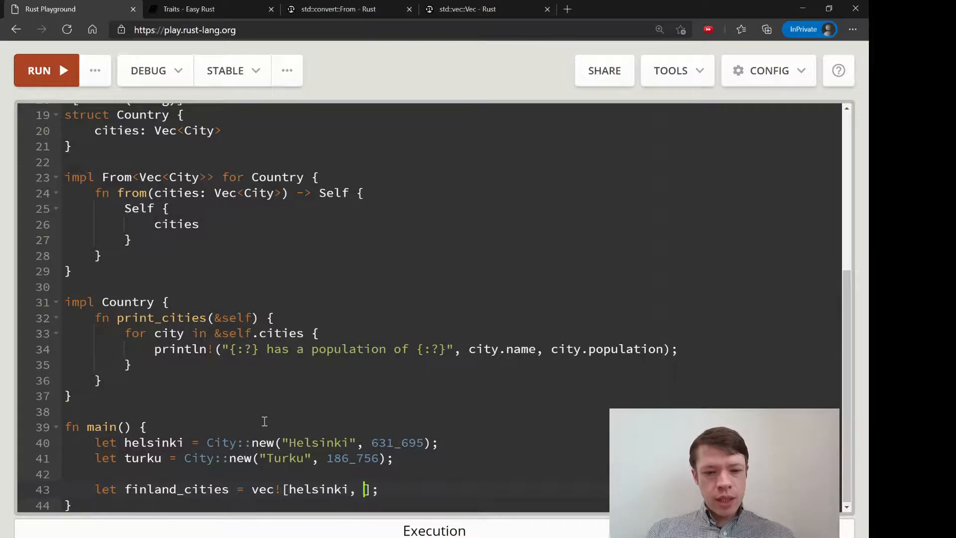
type("turku")
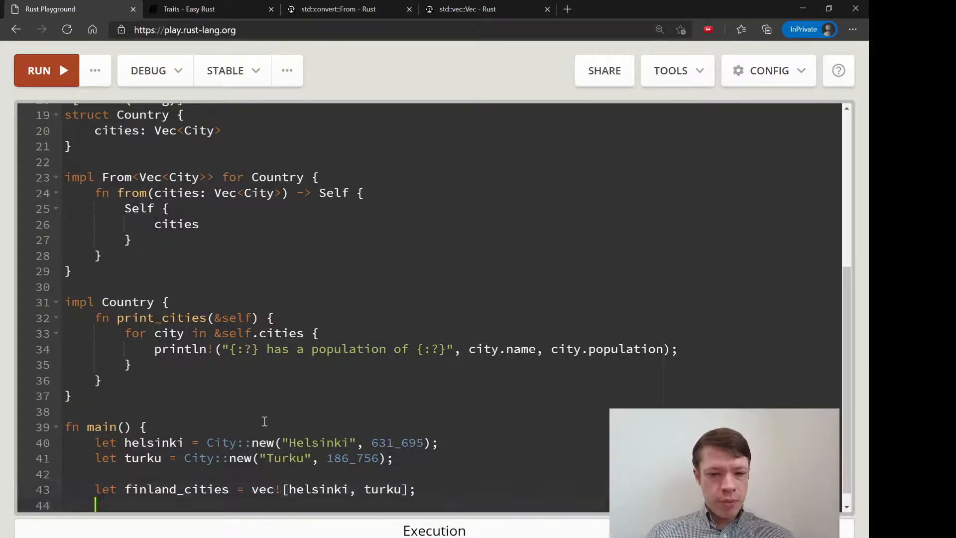
scroll("down", 3)
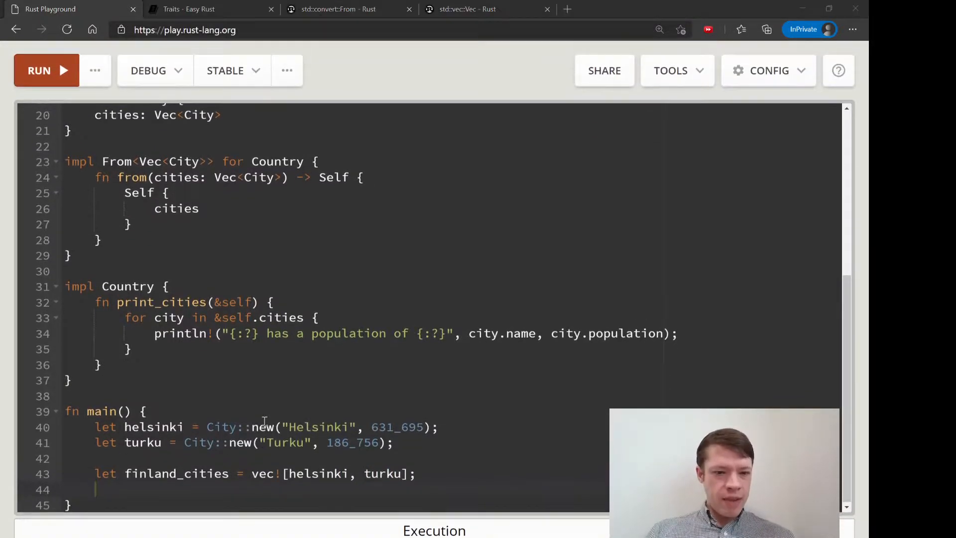
Build finland = Country::from(finland_cities).
type("let finland")
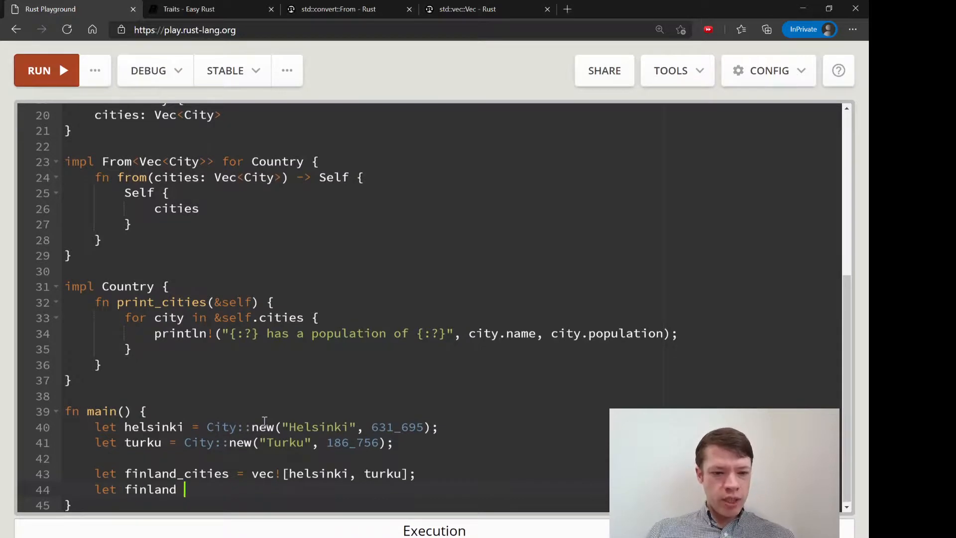
type("= Countr")
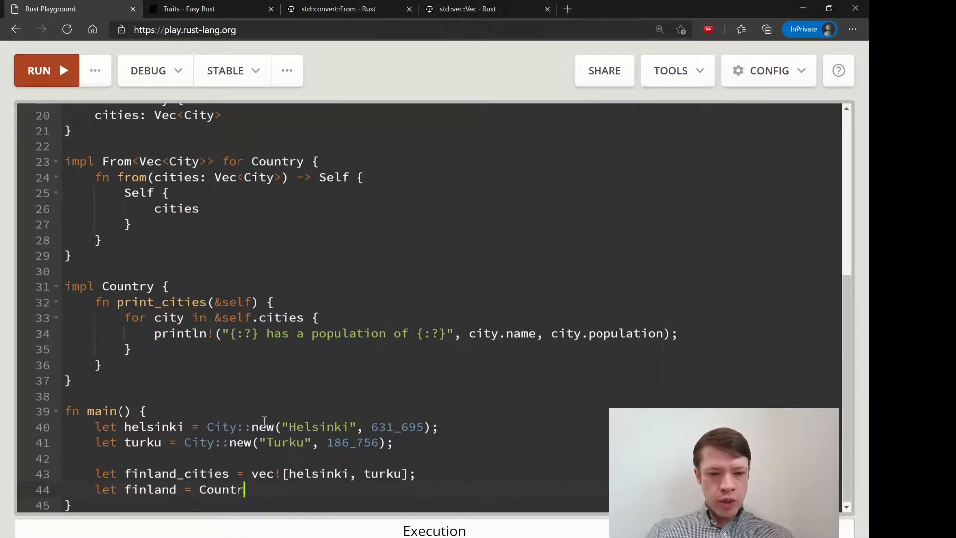
type("y::from")
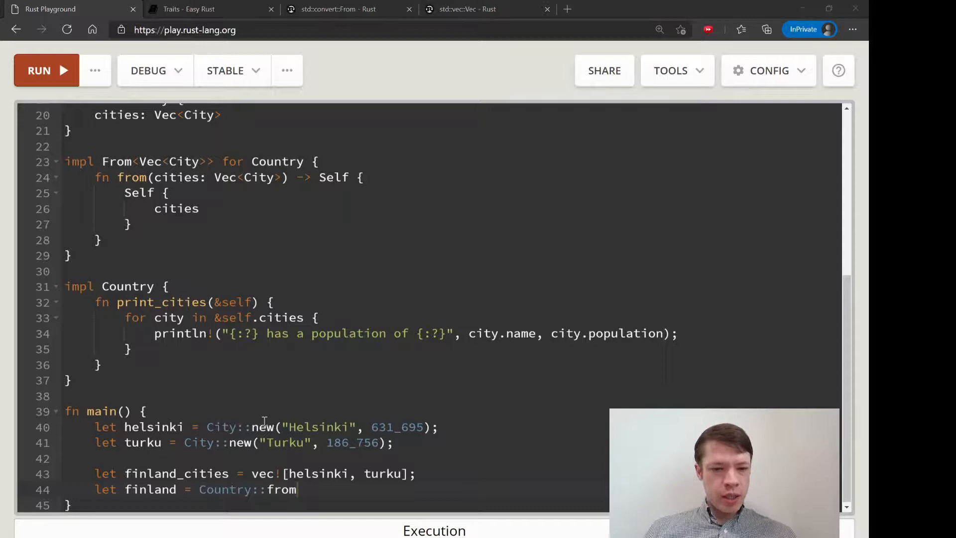
type("(finlan")
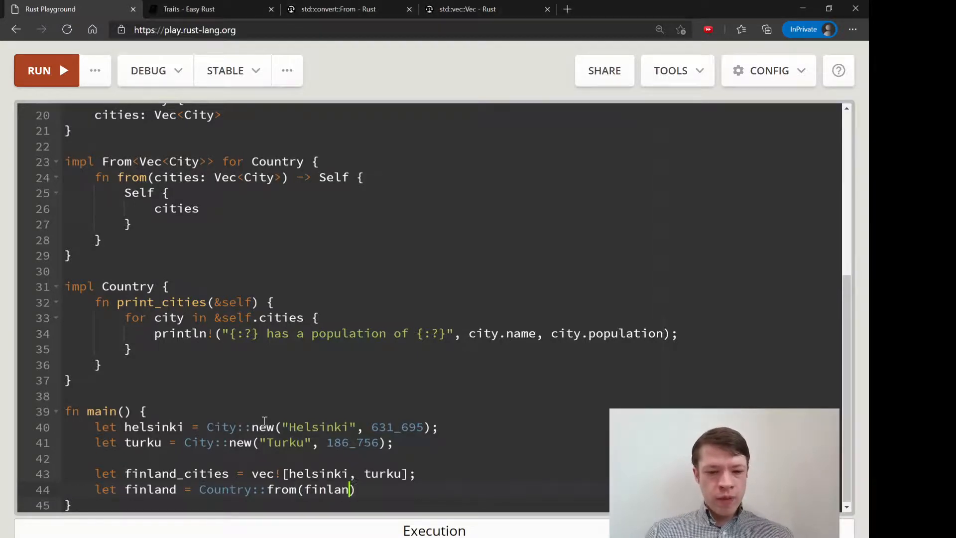
type("d_cities);")
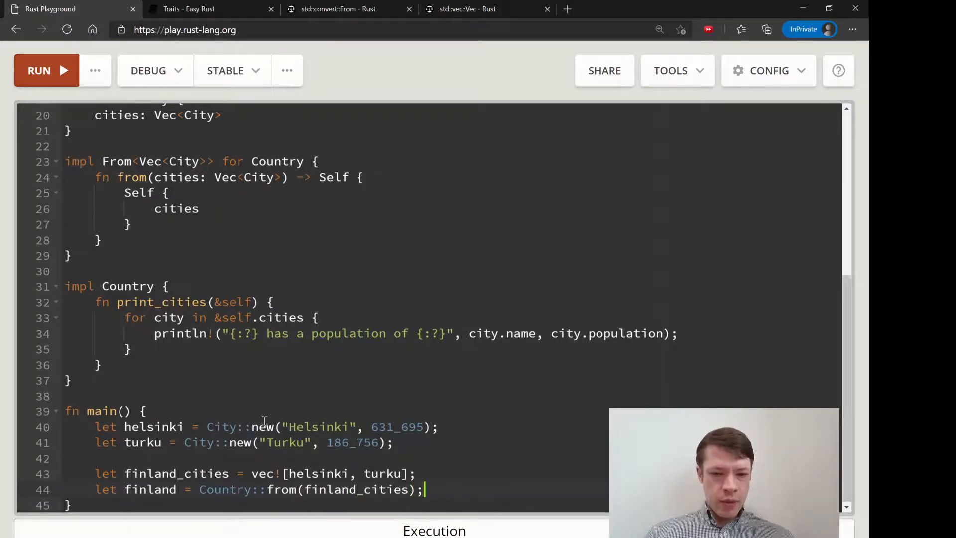
double_click(316, 472)
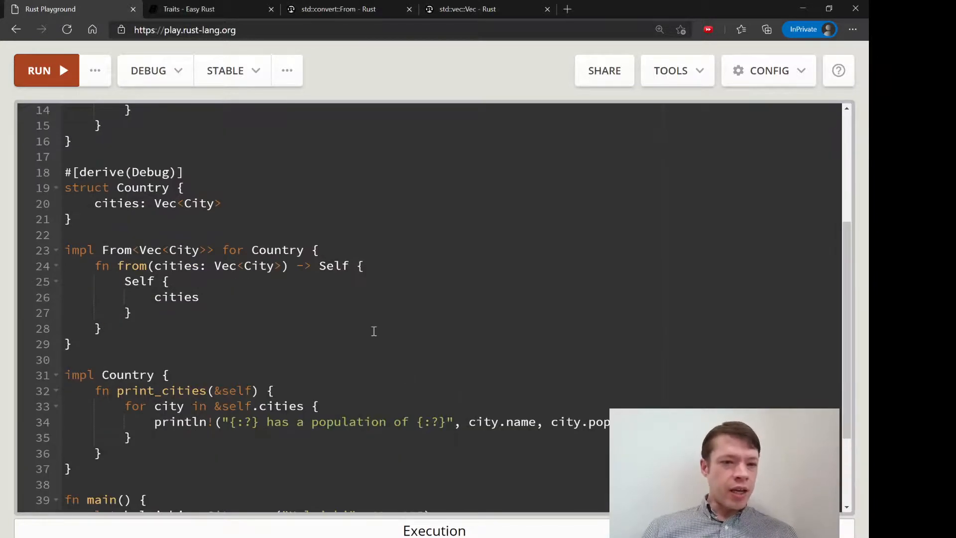
scroll("down", 3)
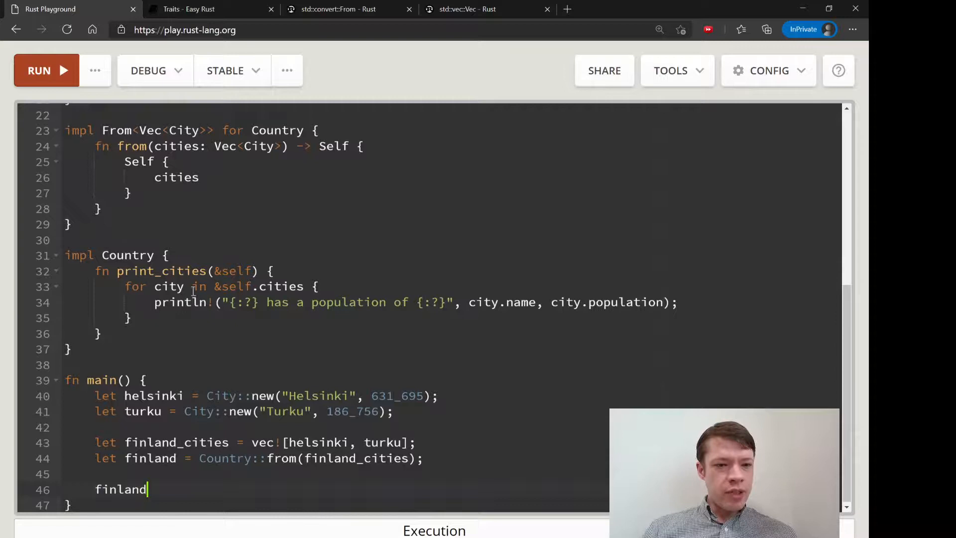
Call finland.print_cities() and run the program to print both populations.
type(".")
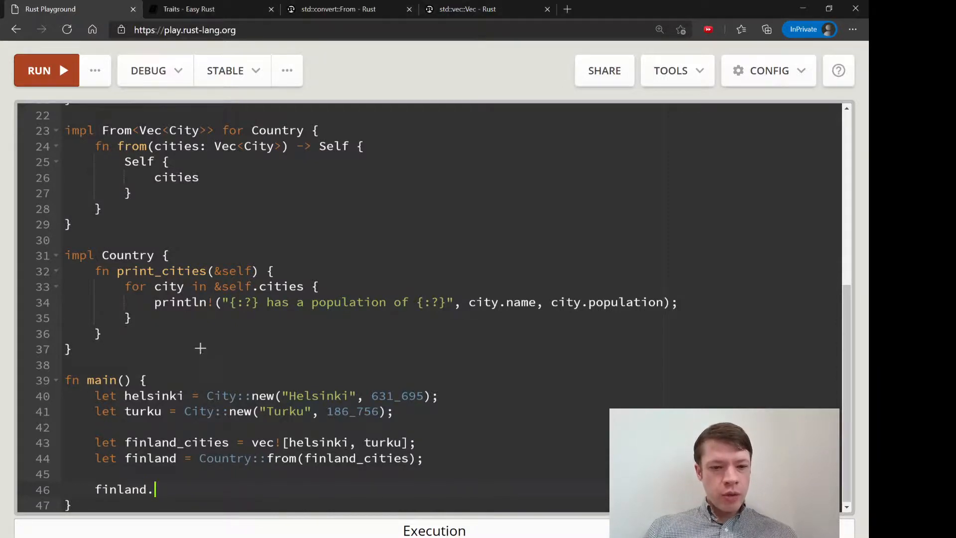
type("print_citie")
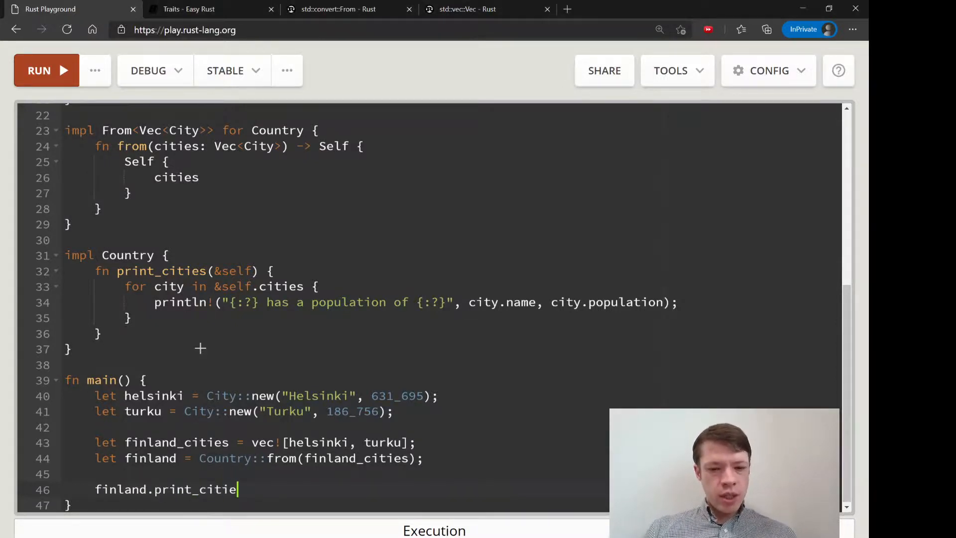
type("s();")
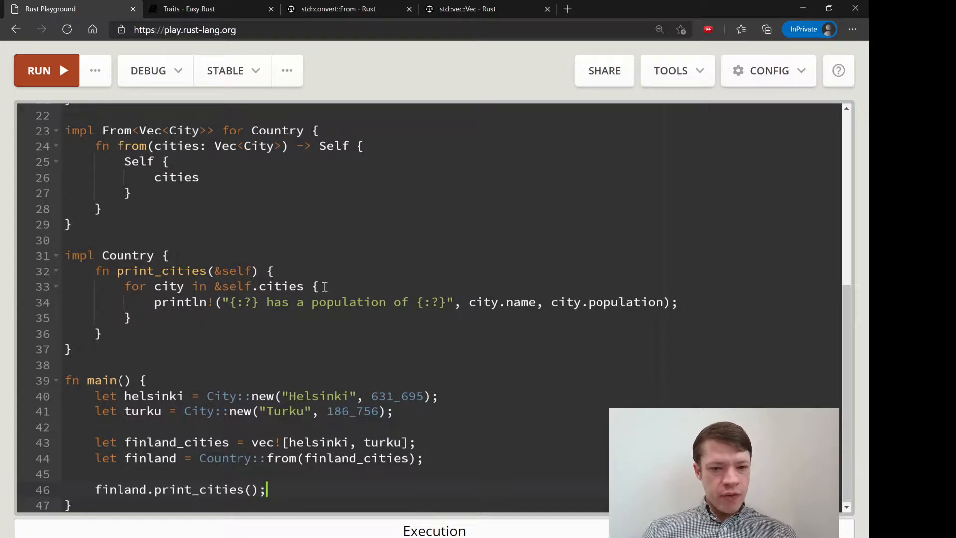
left_click(47, 70)
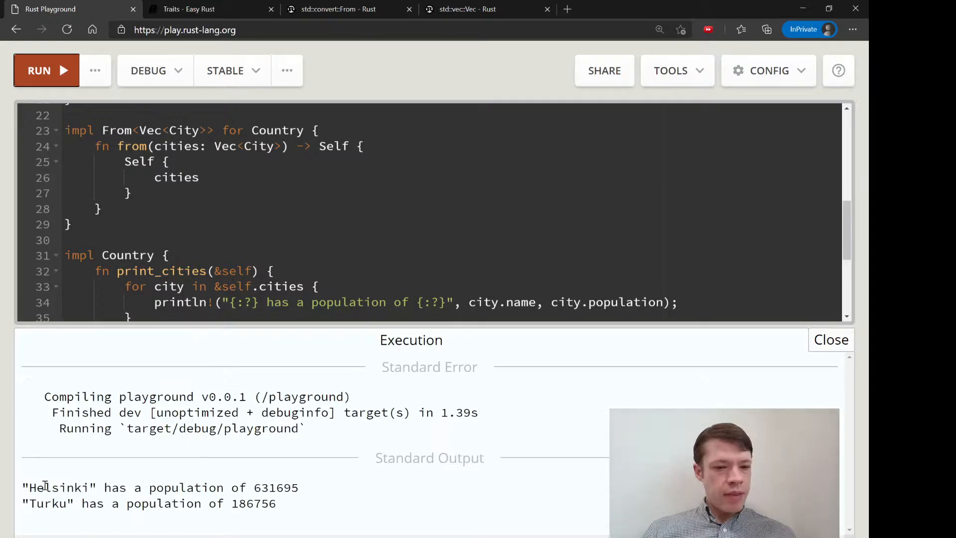
scroll("down", 3)
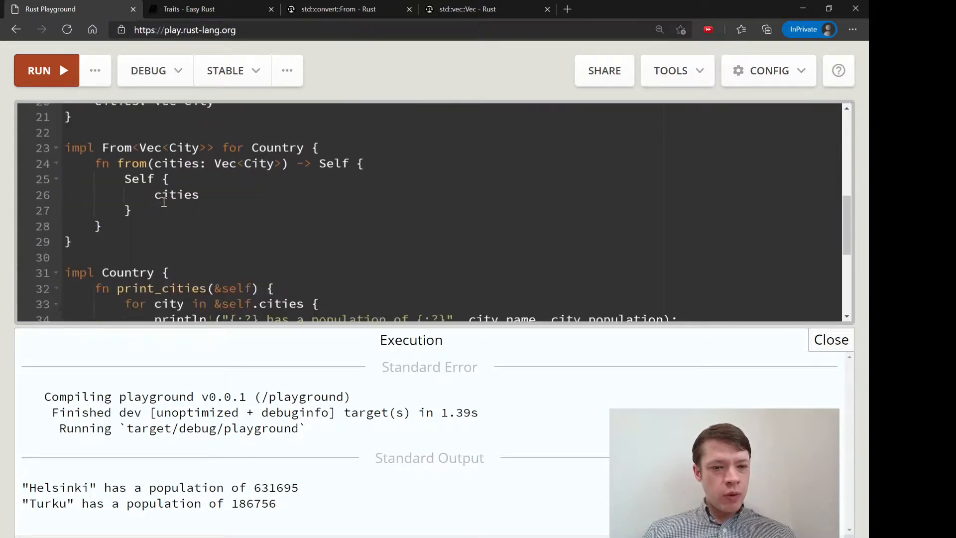
scroll("down", 3)
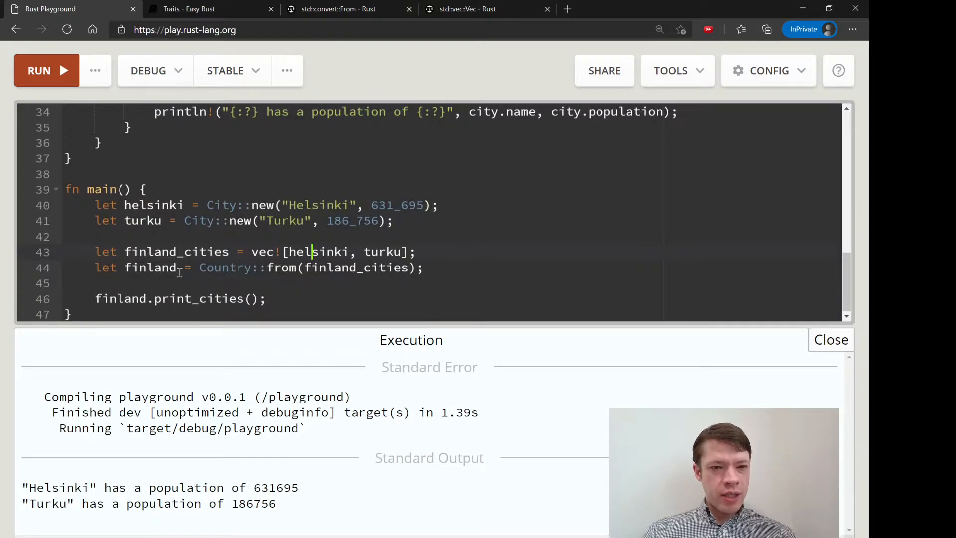
left_click_drag(199, 266, 427, 266)
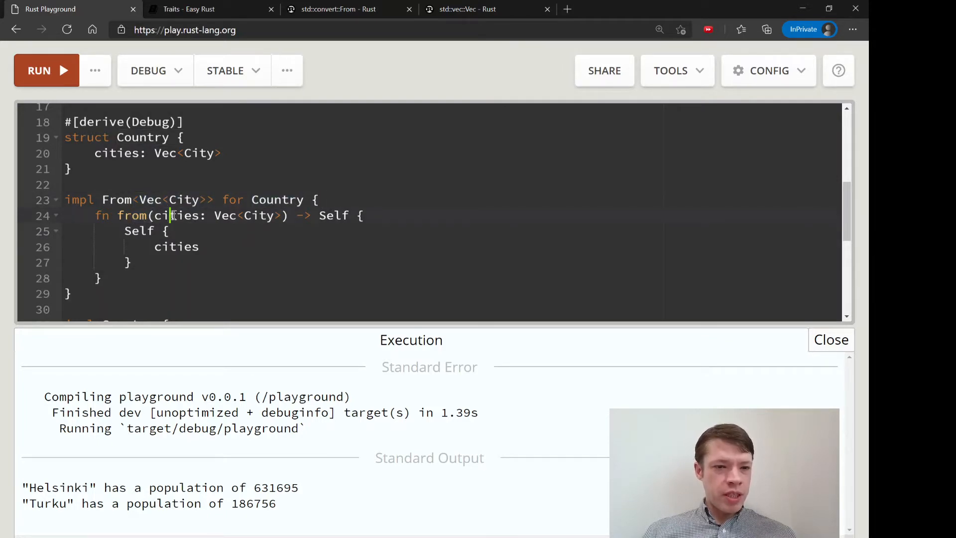
double_click(177, 215)
type(",")
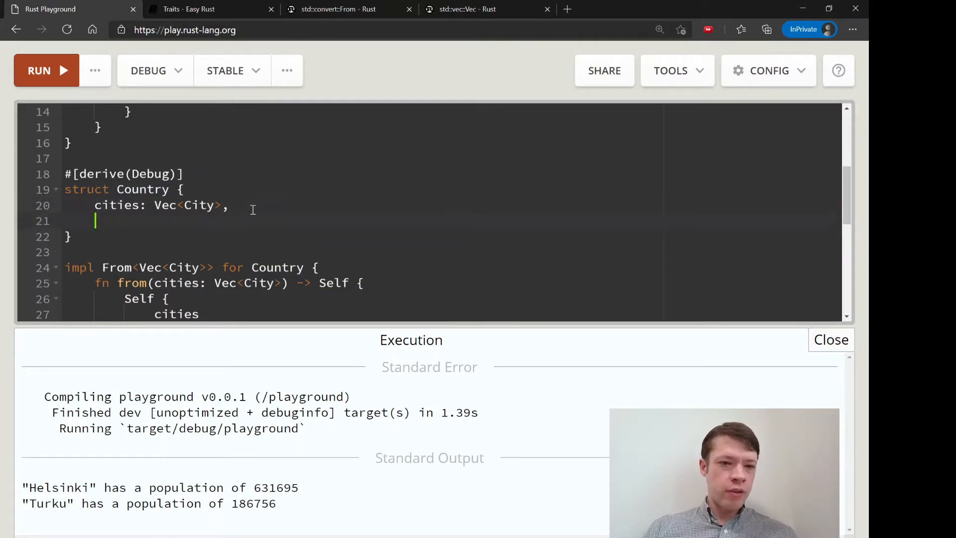
type("histo")
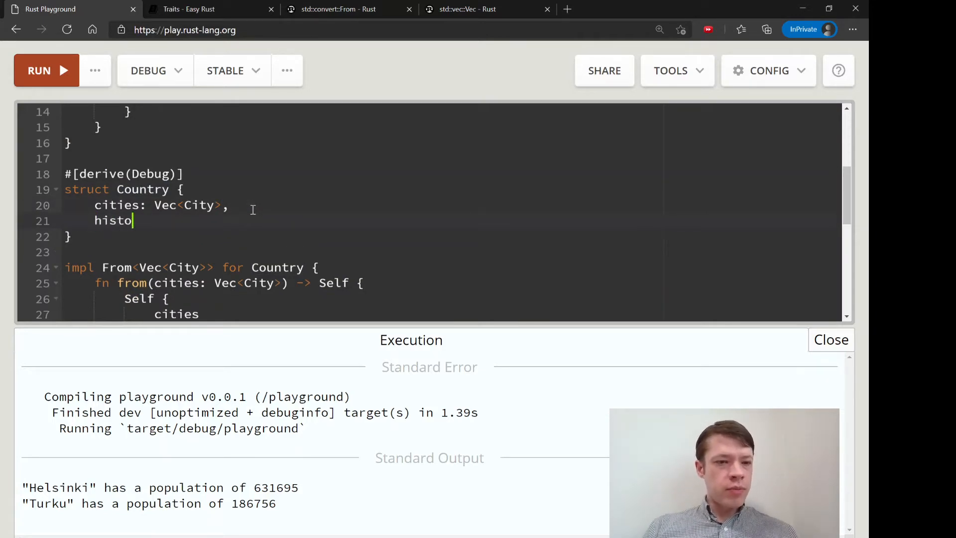
type("date_founde")
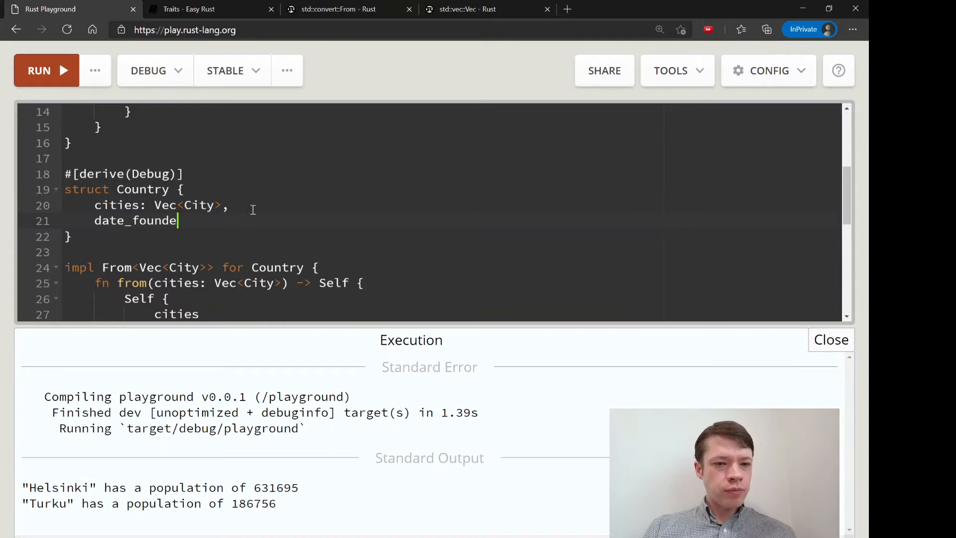
type(": u3")
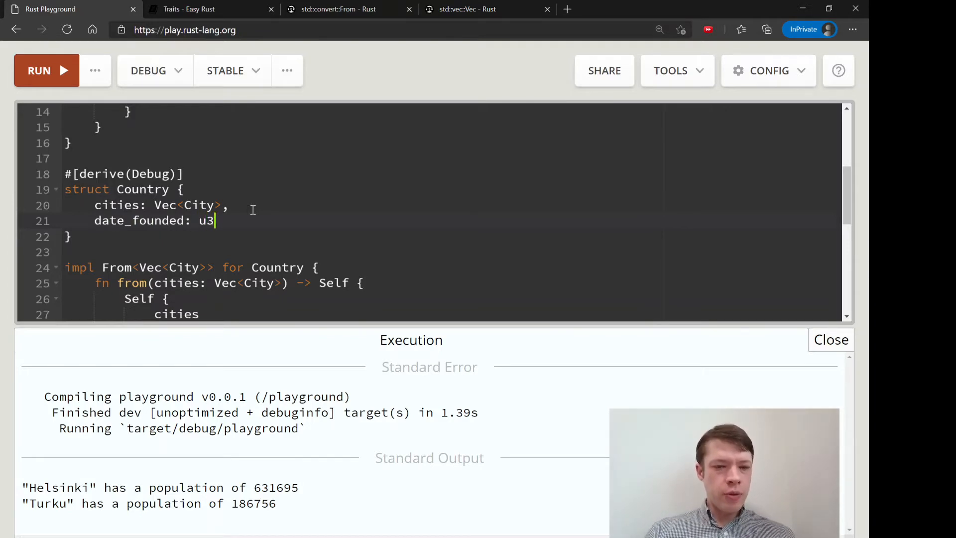
type("i32")
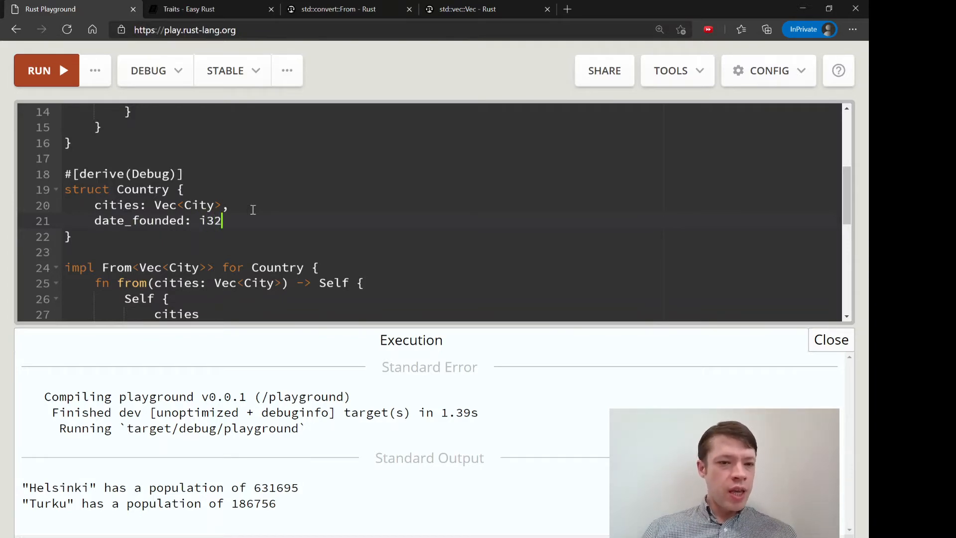
scroll("down", 3)
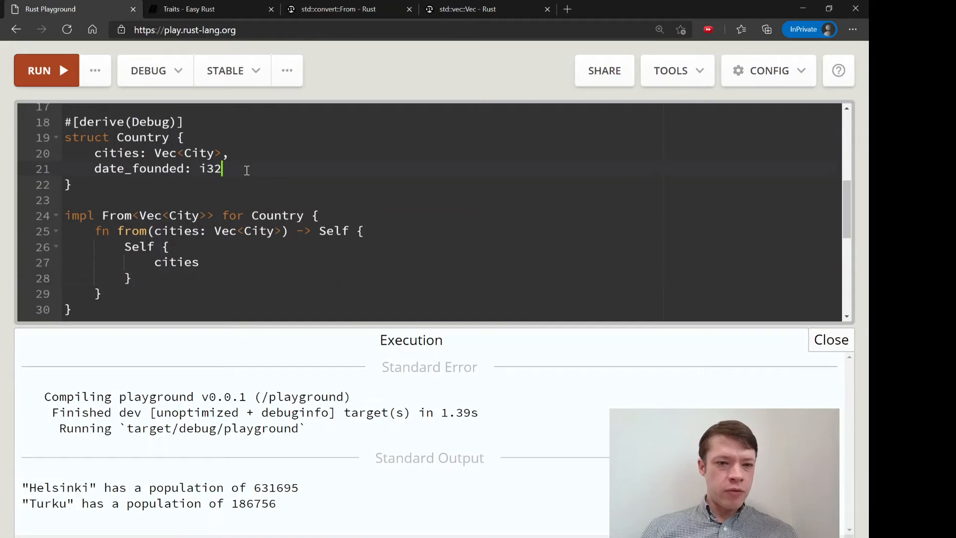
key("Backspace")
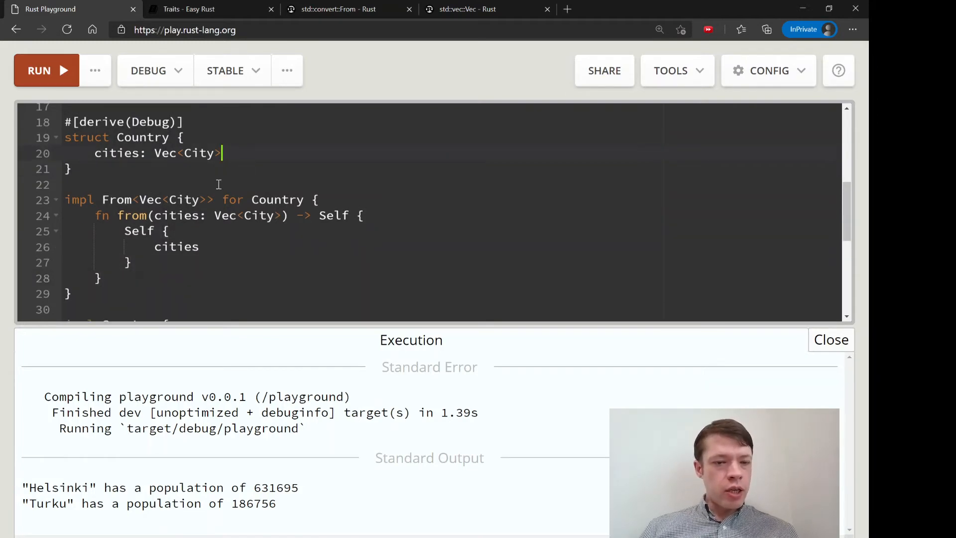